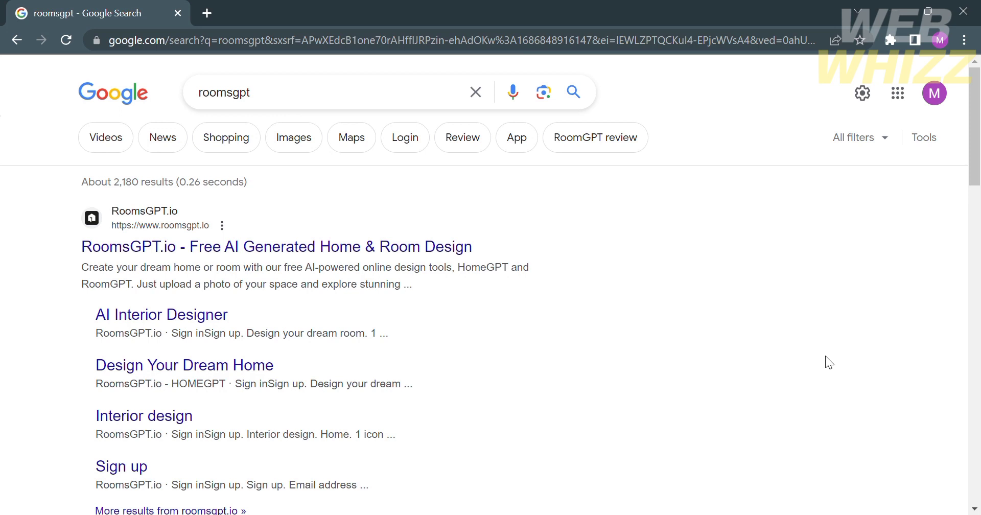
mouse_move(559, 299)
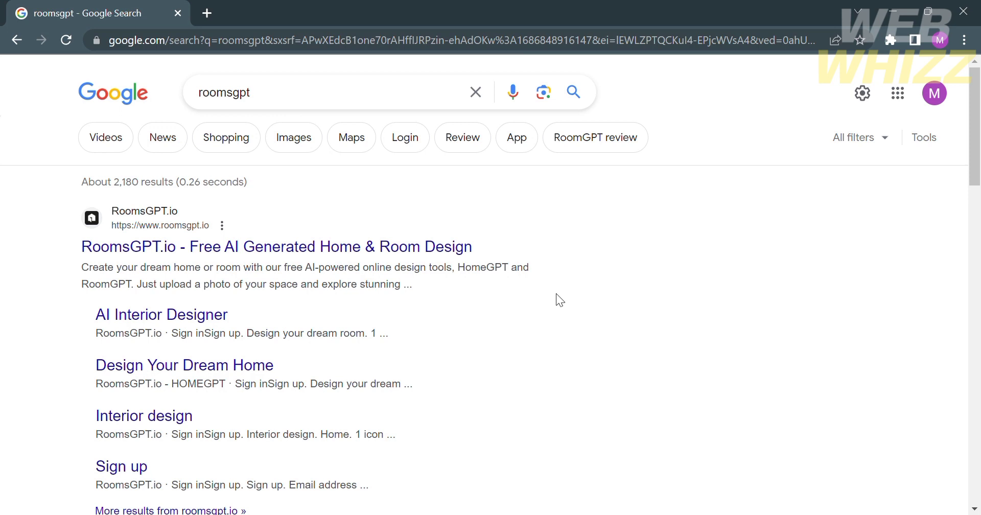
mouse_move(706, 221)
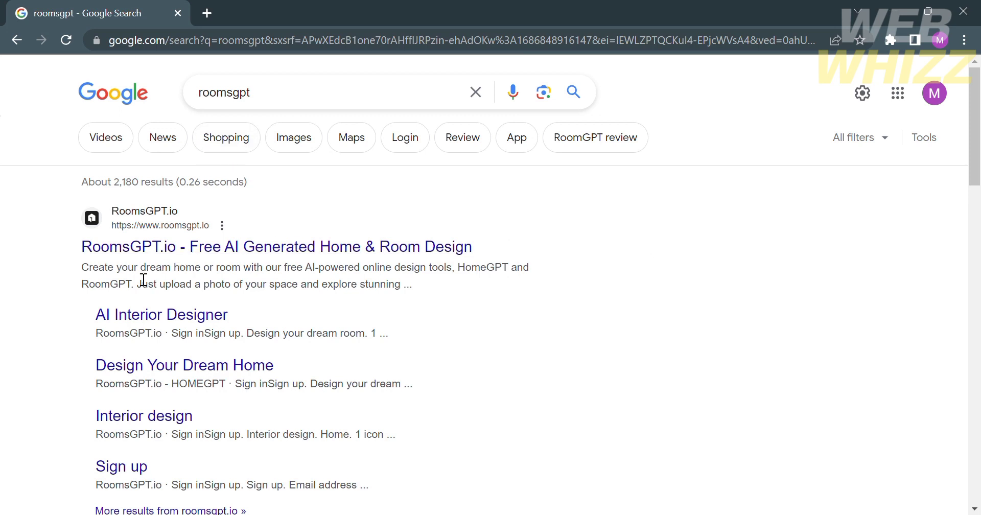
mouse_move(75, 292)
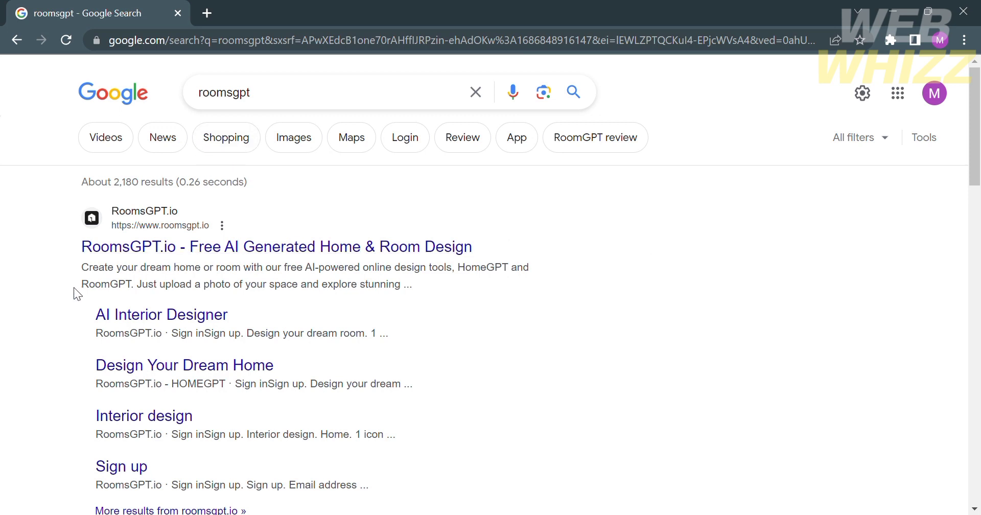
mouse_move(674, 152)
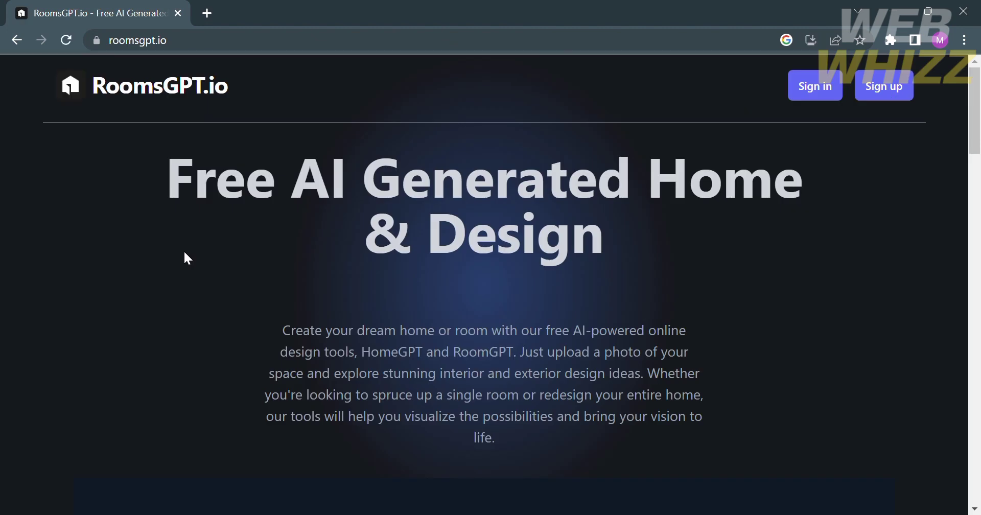
mouse_move(606, 250)
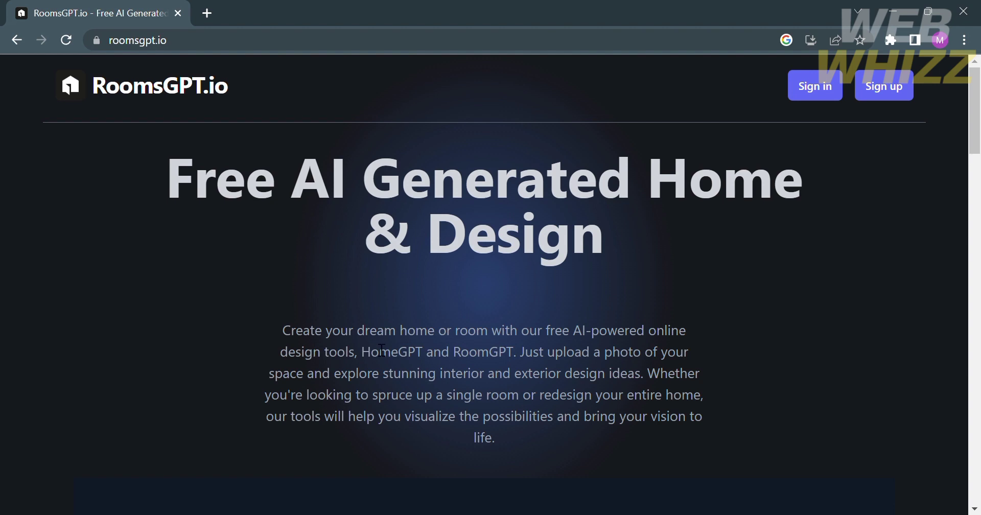
Scroll down the homepage past the Free, Pro ($15/month) and Business ($30/month) pricing plans.
scroll(down, 3)
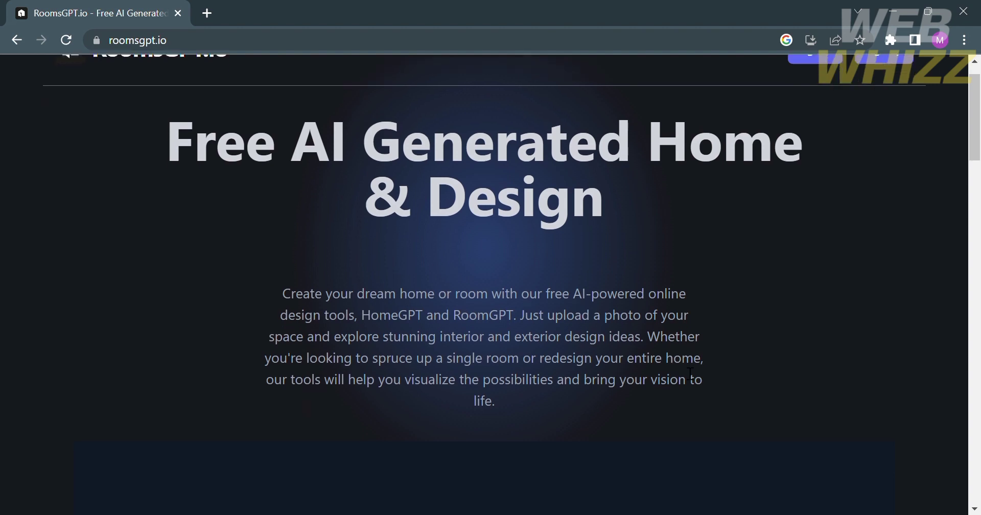
scroll(down, 3)
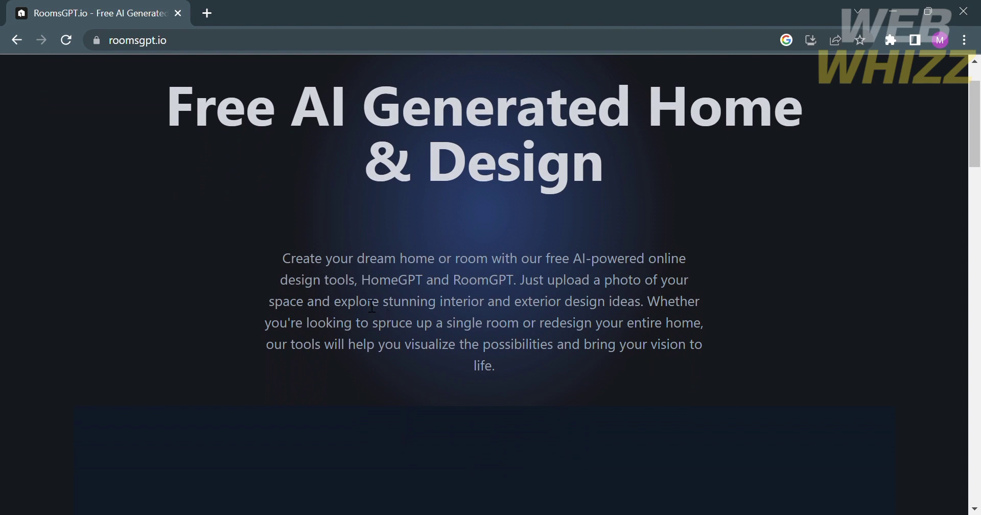
mouse_move(564, 306)
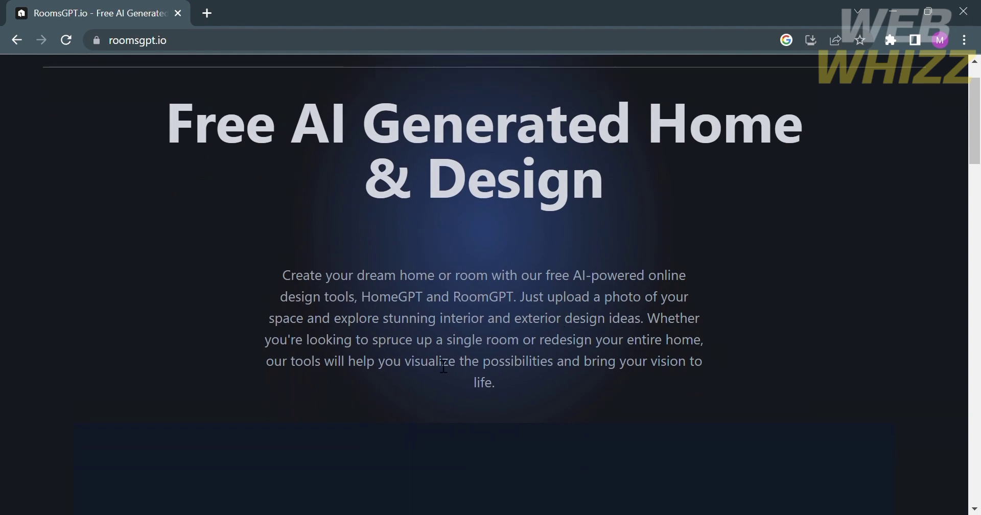
scroll(down, 3)
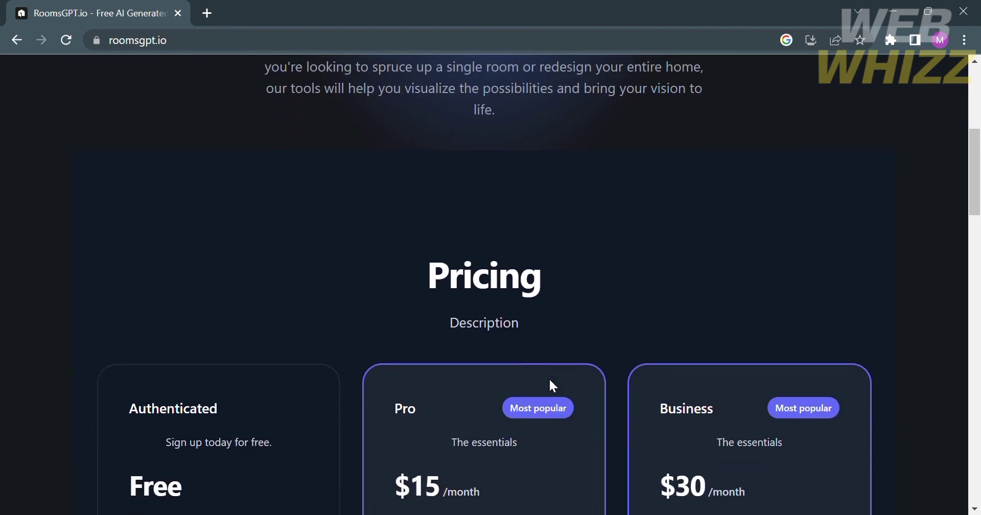
scroll(down, 3)
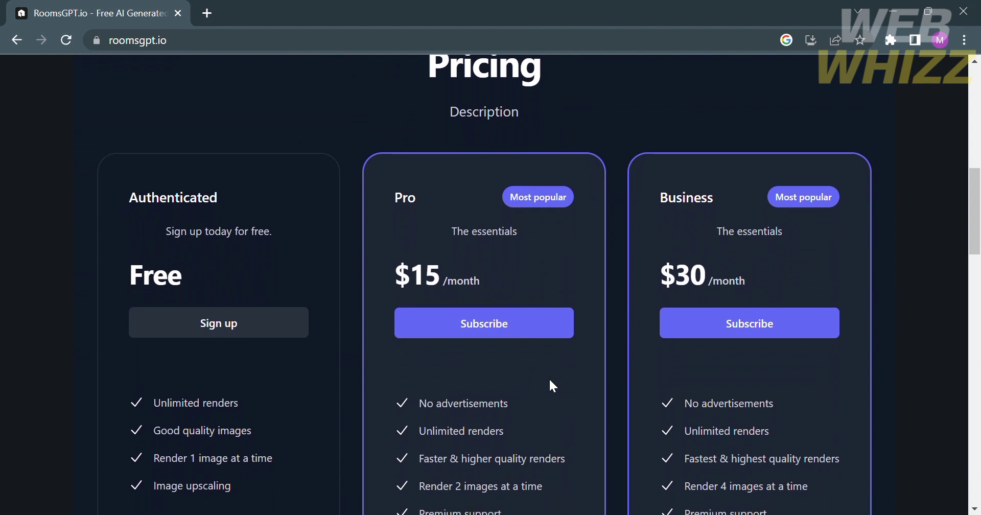
scroll(down, 3)
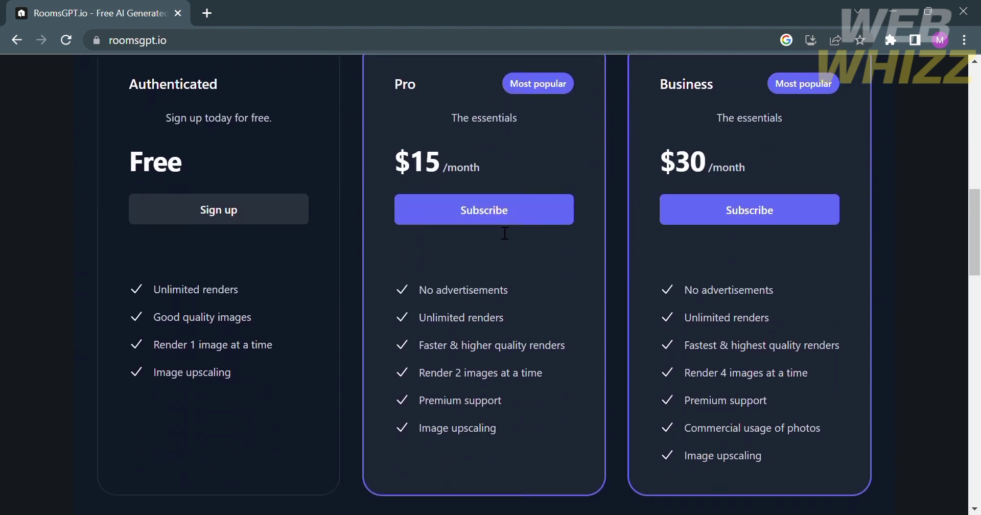
mouse_move(500, 275)
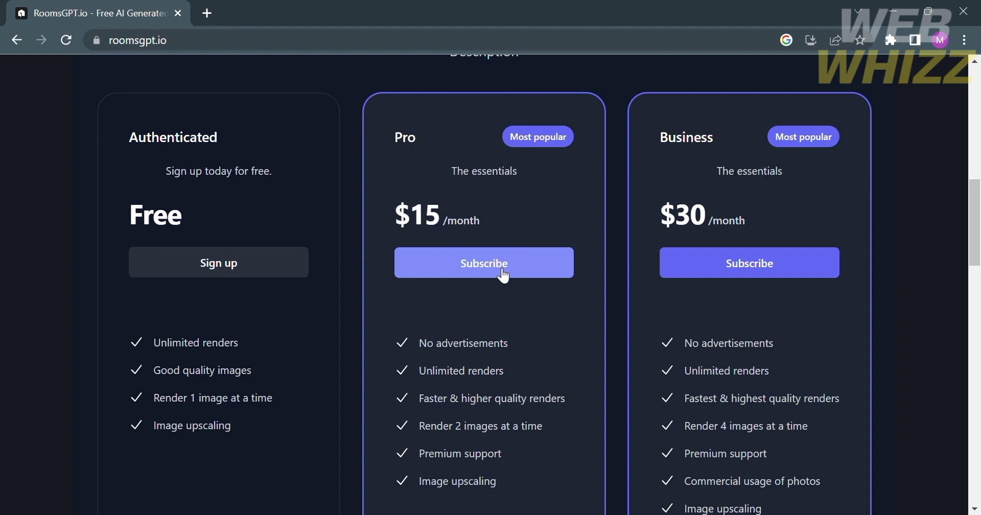
scroll(down, 3)
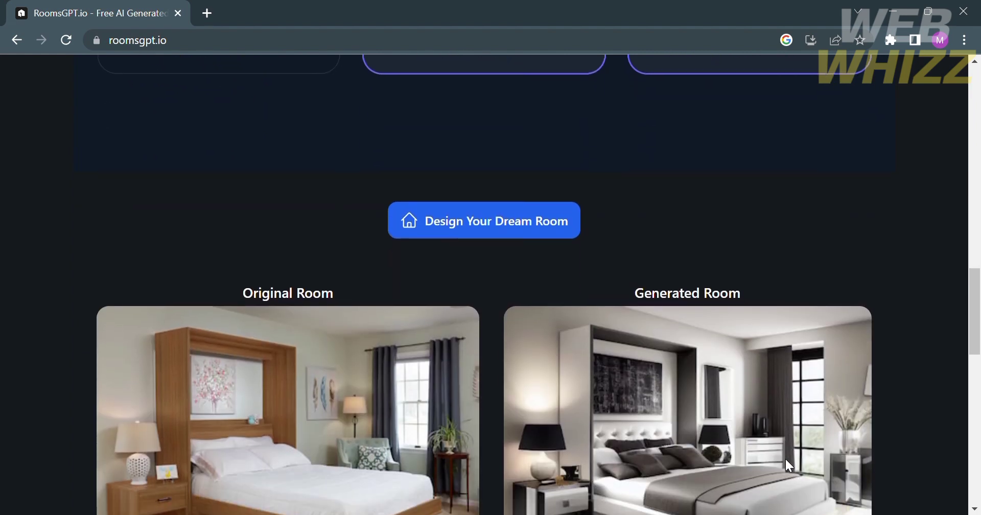
Scroll further to see the wood-furnished bedroom beside its black-and-white modern redesign.
scroll(down, 3)
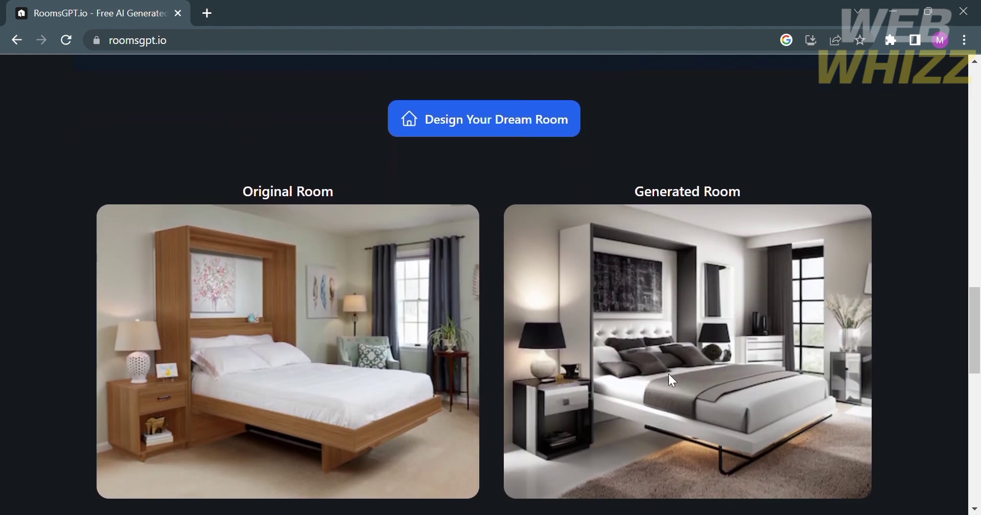
mouse_move(306, 336)
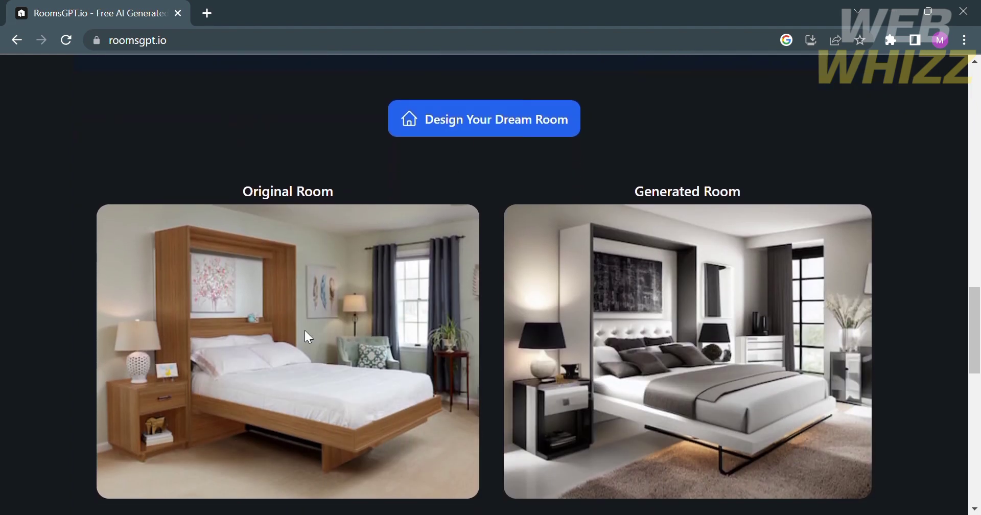
scroll(down, 3)
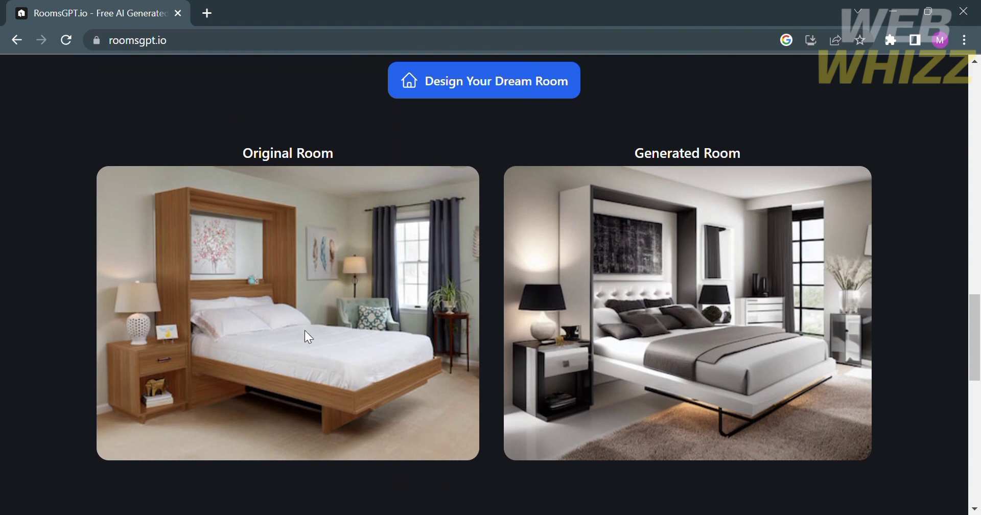
mouse_move(731, 376)
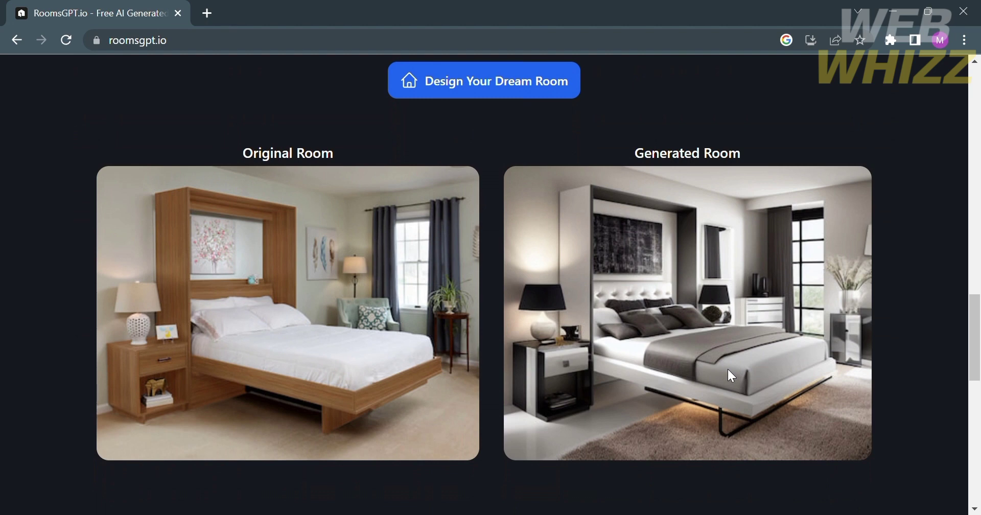
mouse_move(391, 418)
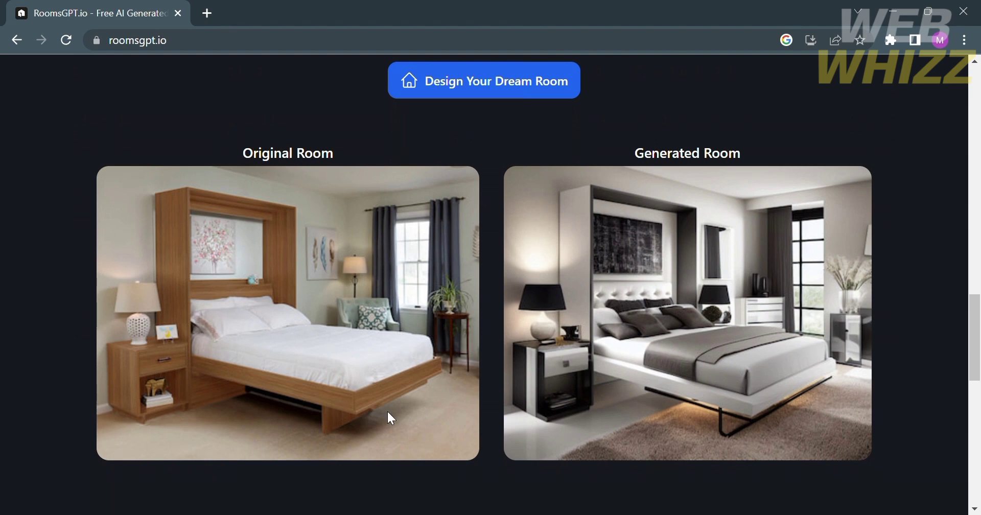
Scroll down to the cream house versus dark-clad generated home comparison and the footer.
scroll(down, 3)
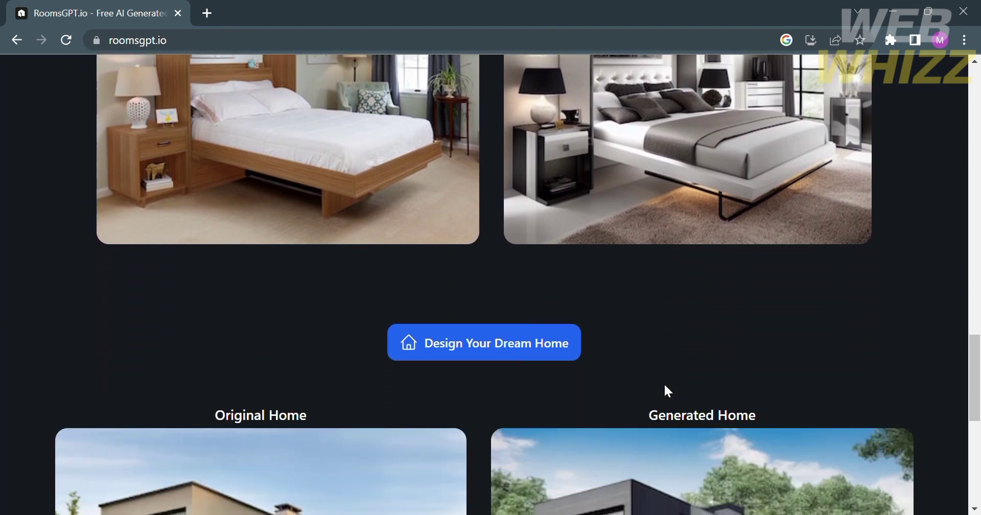
scroll(down, 3)
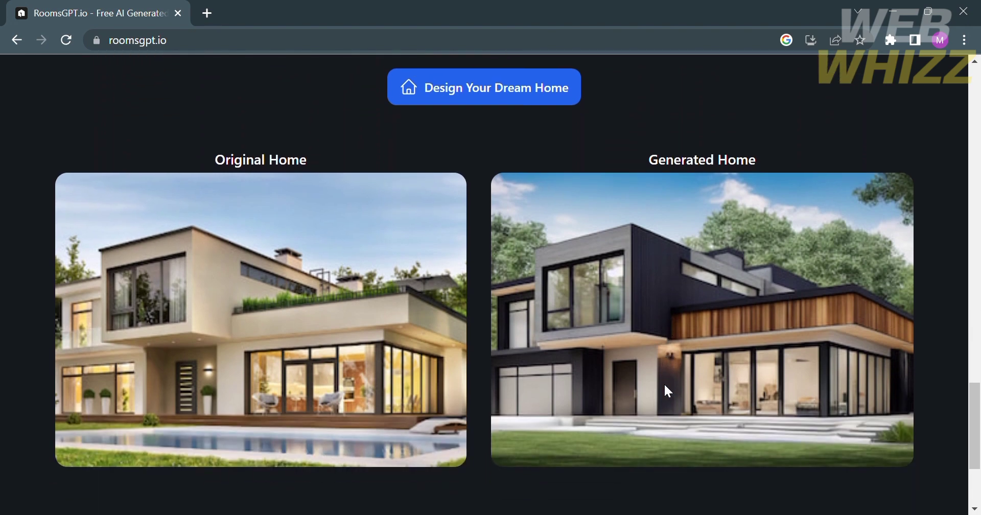
mouse_move(262, 331)
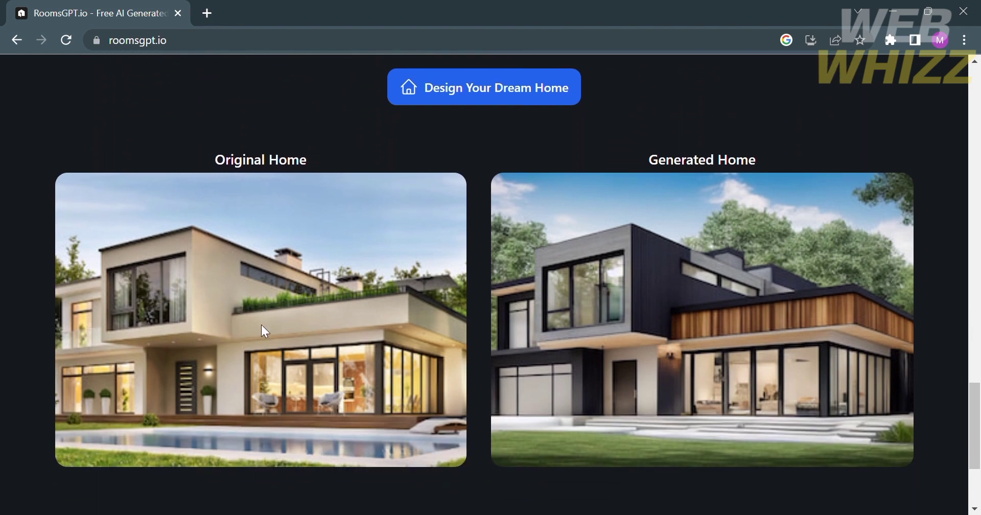
scroll(down, 3)
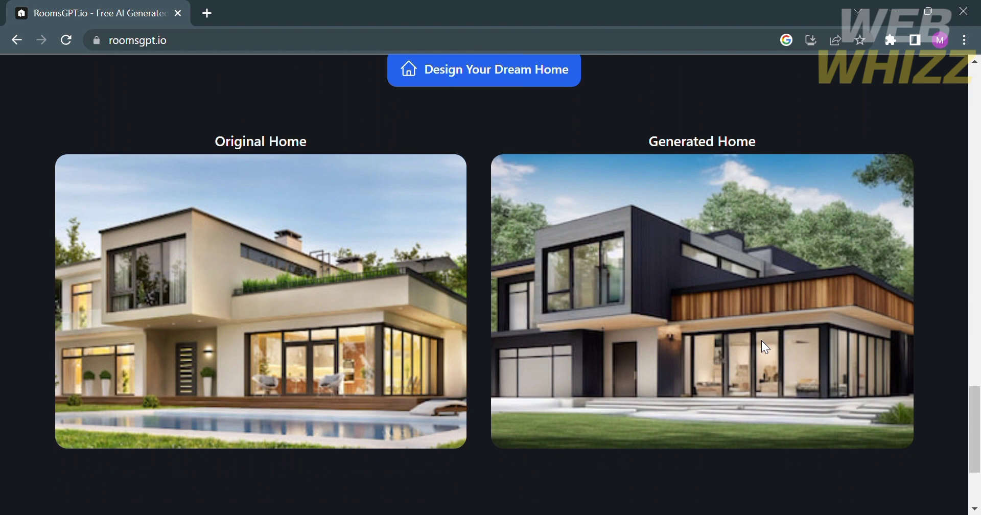
scroll(down, 3)
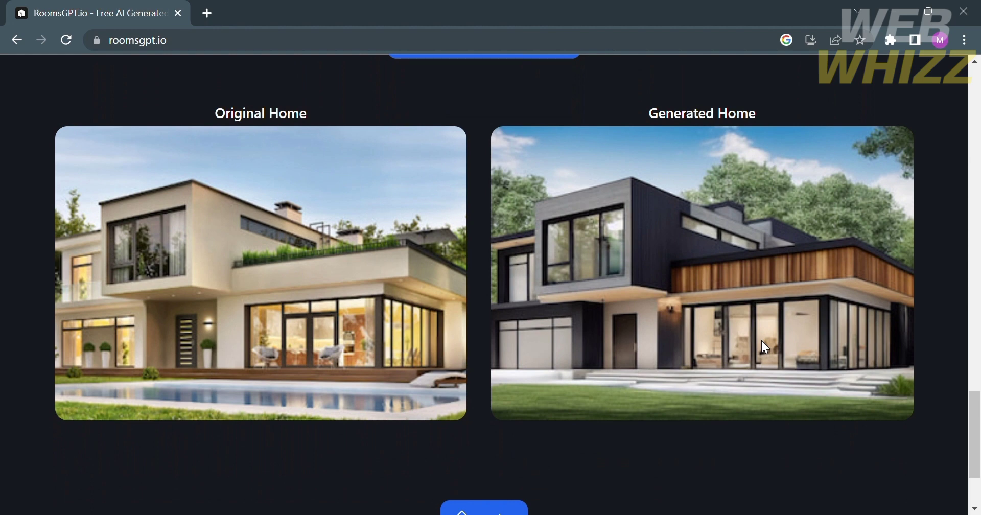
scroll(down, 3)
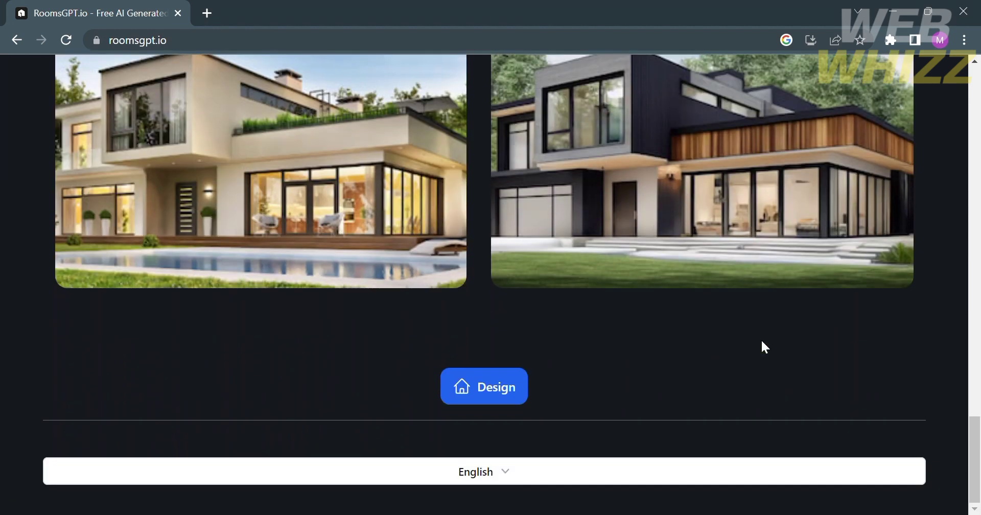
mouse_move(501, 452)
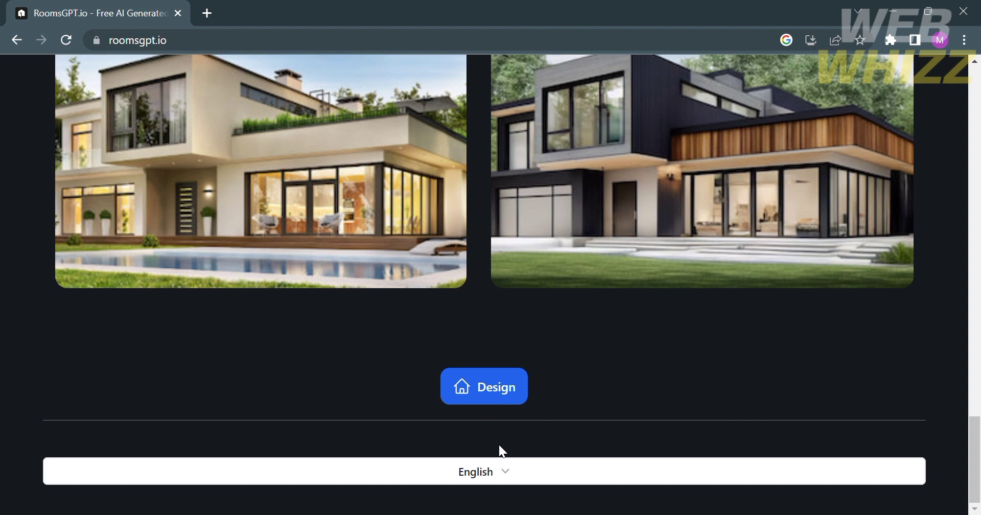
click(505, 471)
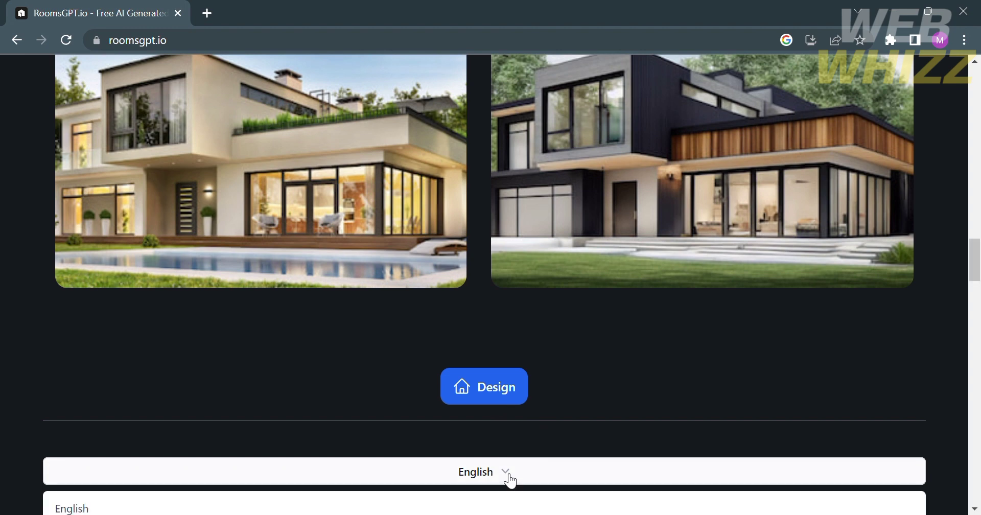
click(505, 472)
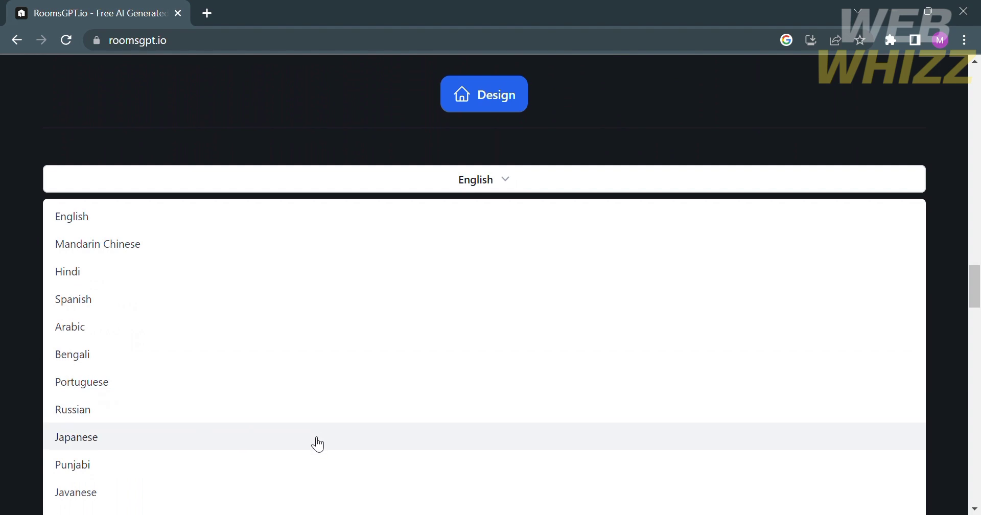
scroll(down, 3)
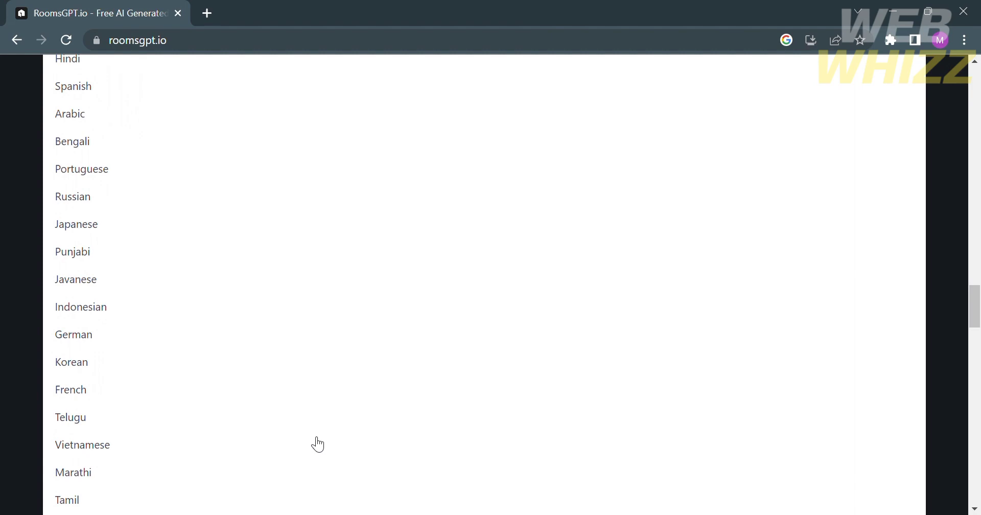
scroll(down, 3)
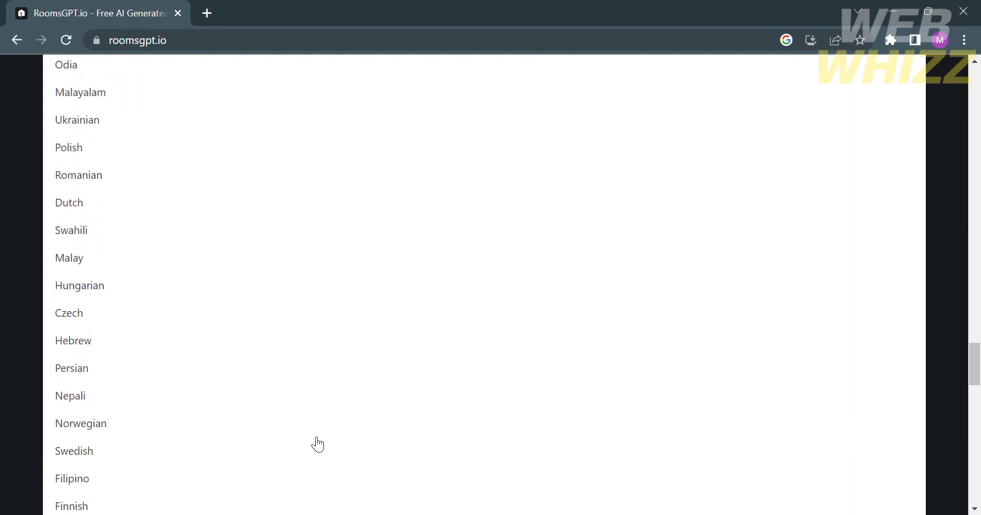
scroll(down, 3)
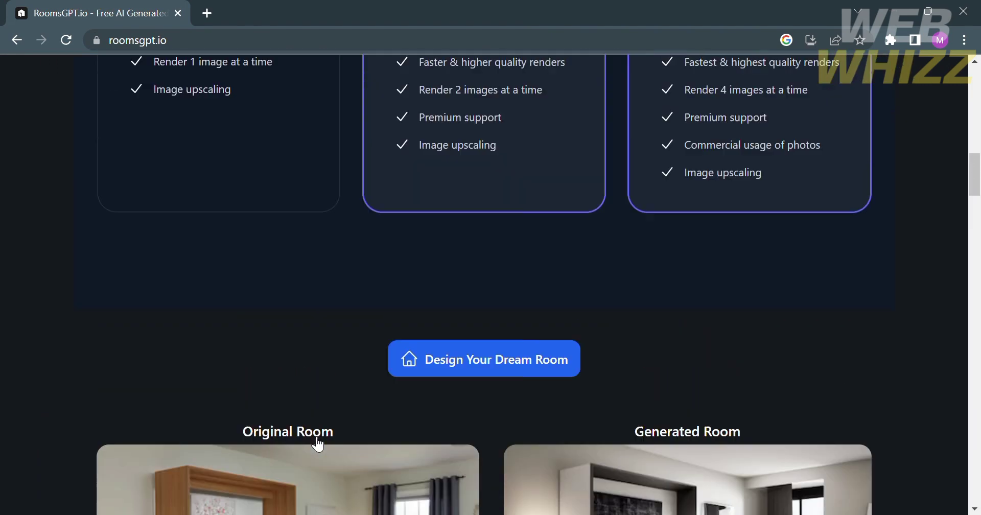
Return to the Pricing section and start signing up for the free Authenticated plan.
scroll(up, 3)
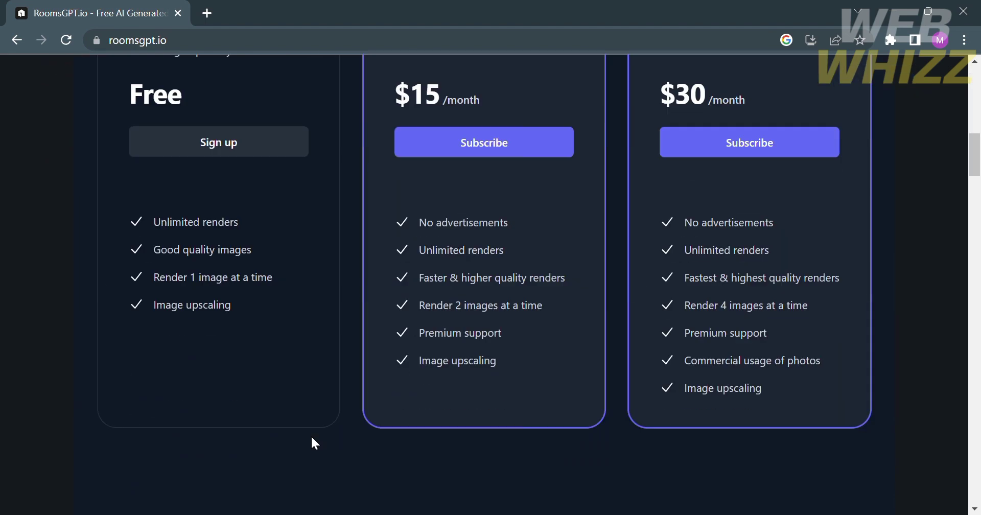
scroll(up, 3)
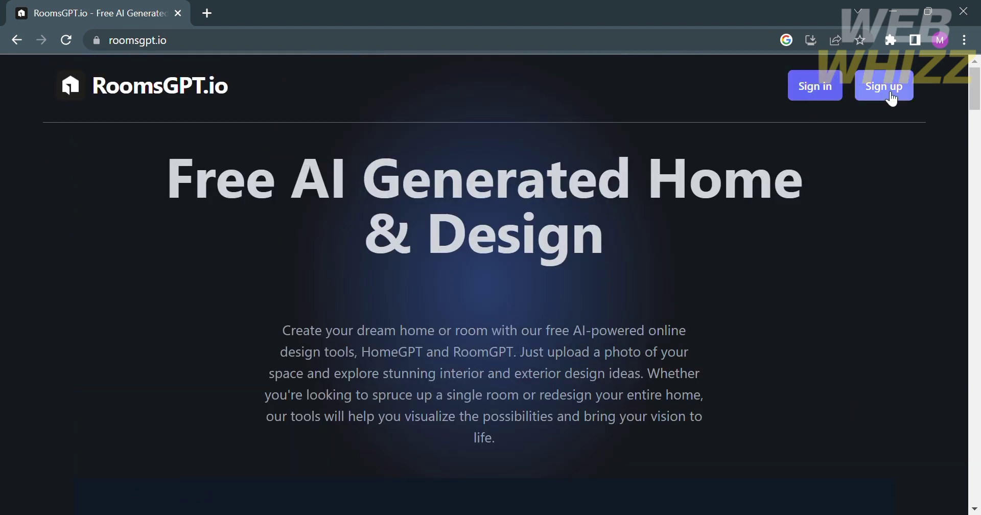
scroll(down, 3)
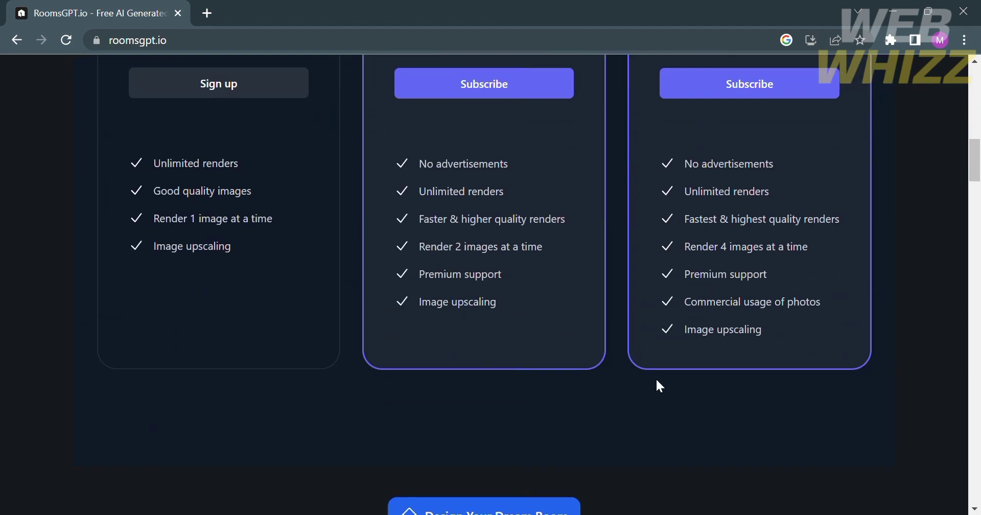
scroll(down, 3)
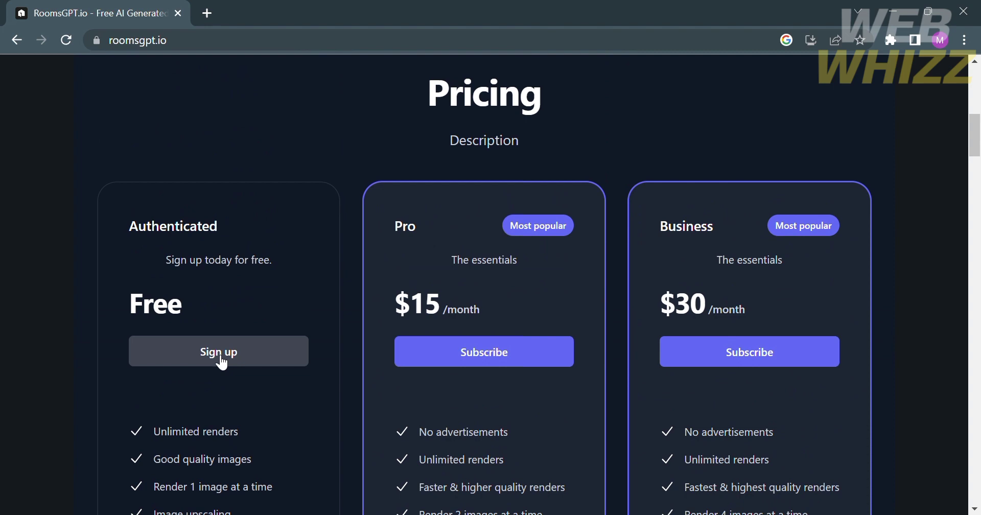
click(218, 351)
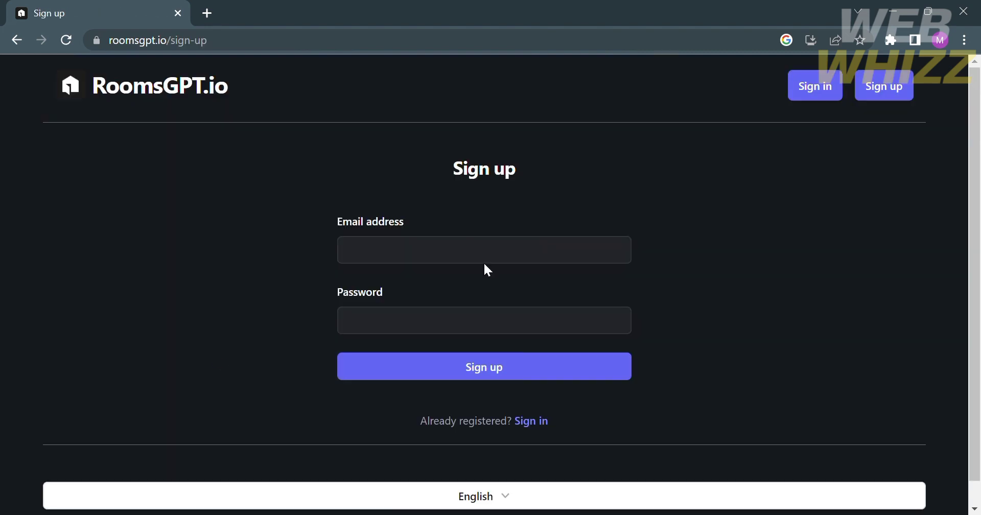
click(484, 250)
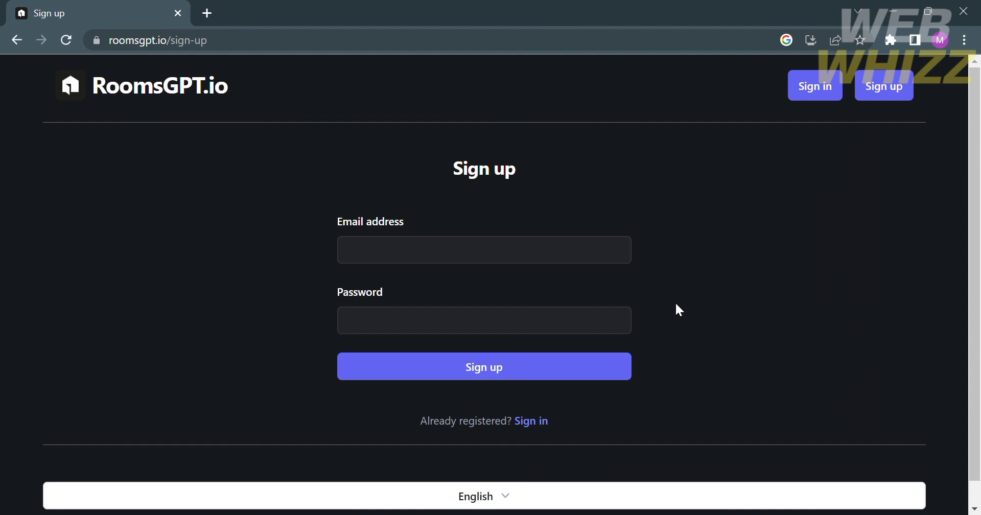
mouse_move(520, 354)
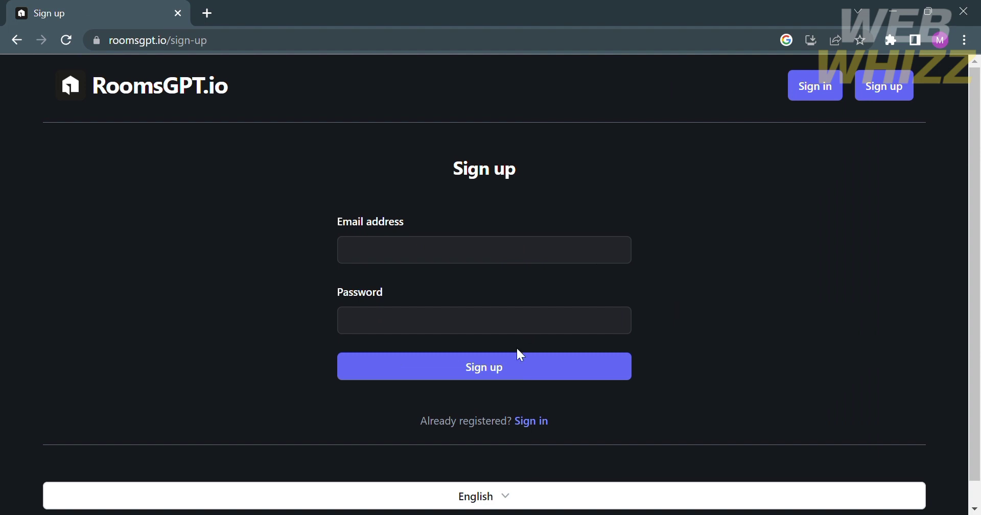
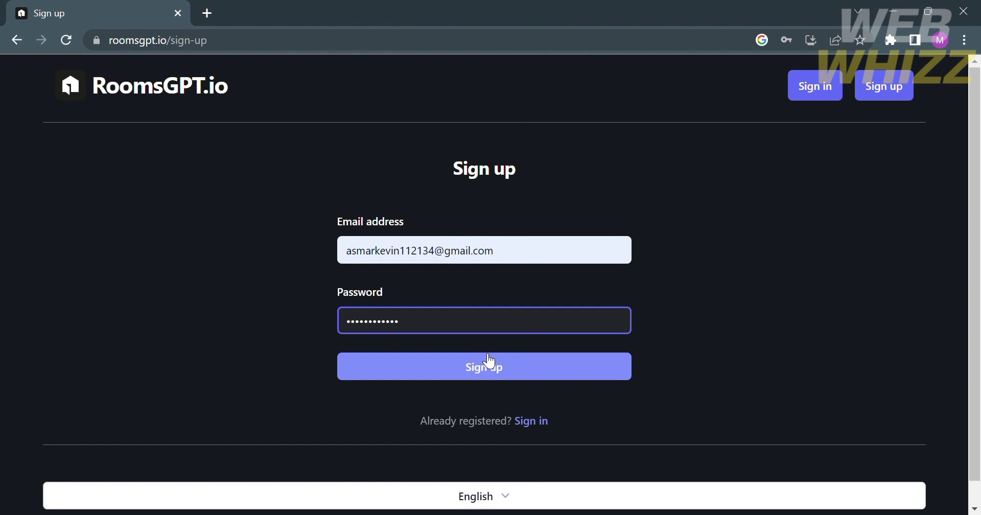
click(484, 366)
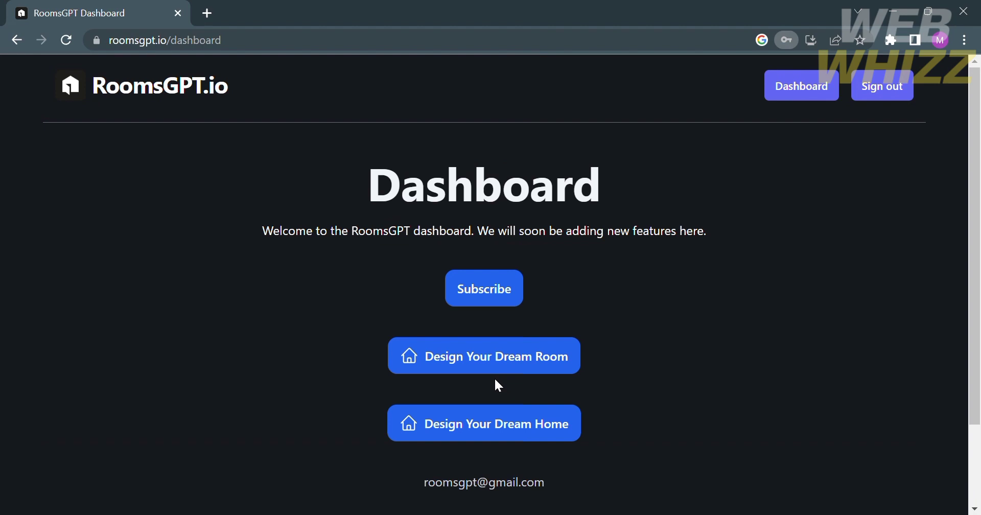
mouse_move(497, 408)
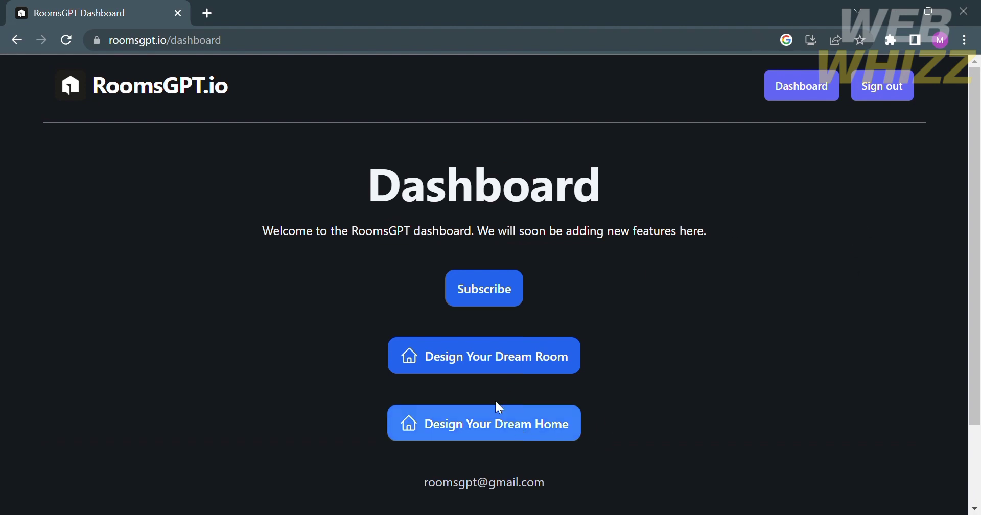
mouse_move(847, 328)
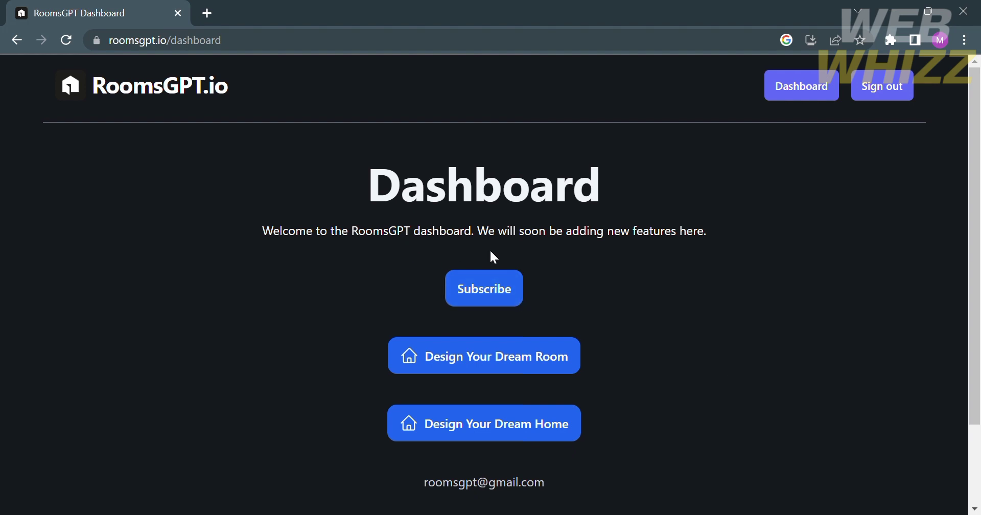
Choose Design Your Dream Room from the account dashboard.
scroll(down, 3)
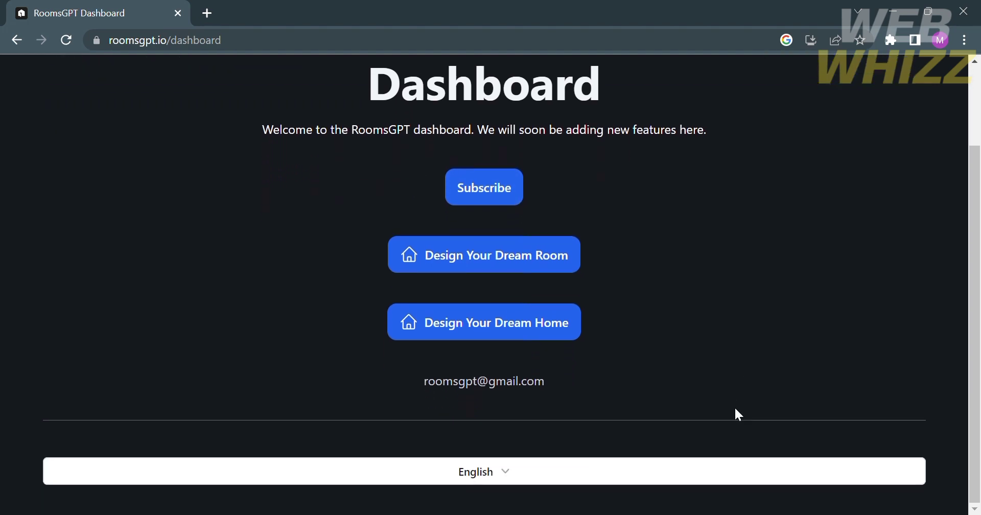
mouse_move(506, 323)
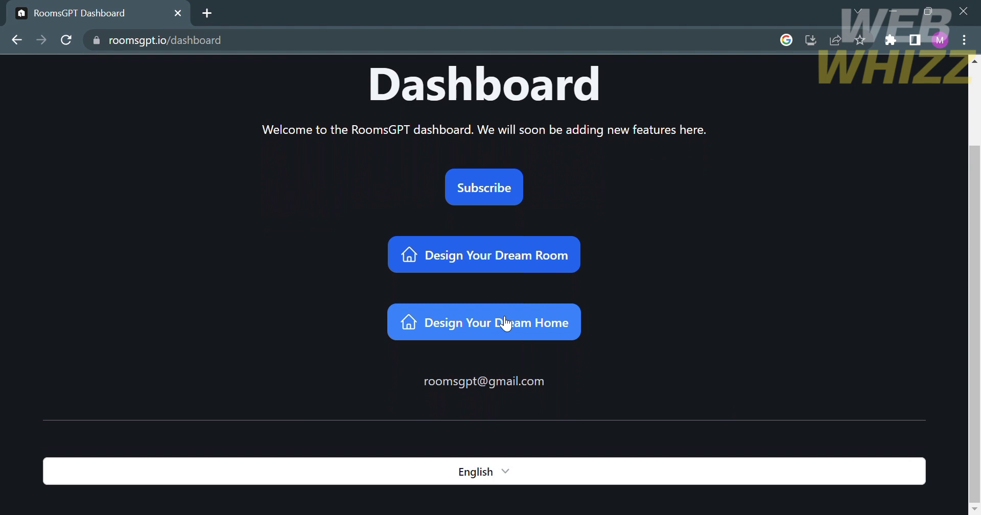
mouse_move(491, 260)
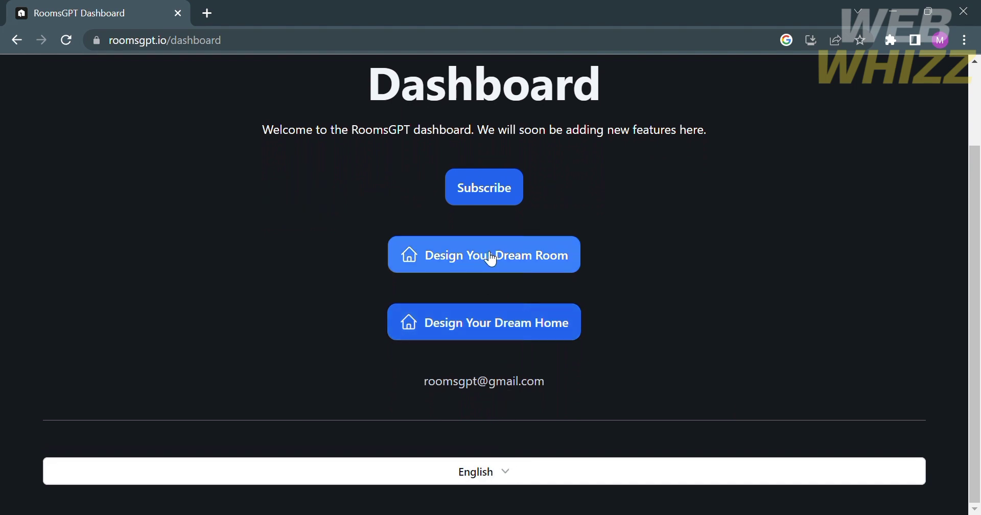
click(491, 256)
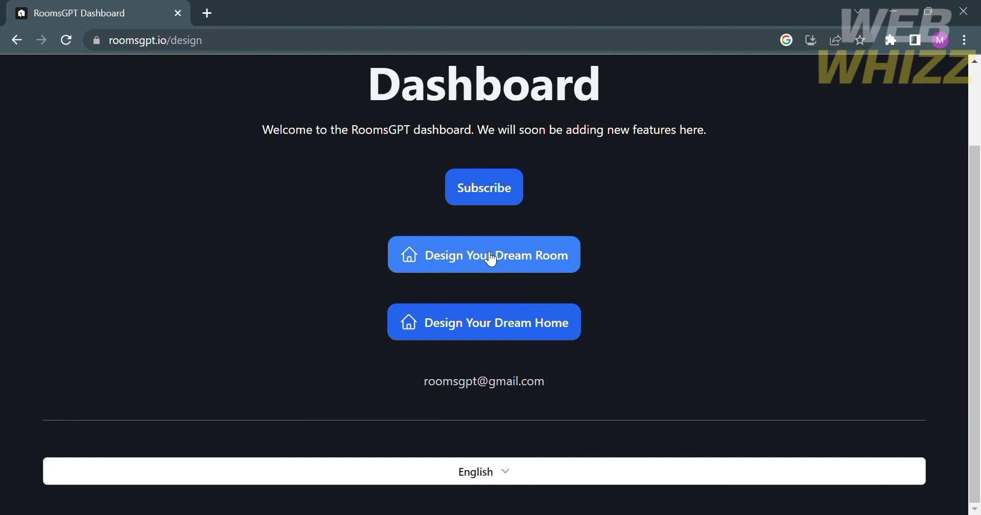
Change the room style from Modern to Warm in the style dropdown.
click(484, 255)
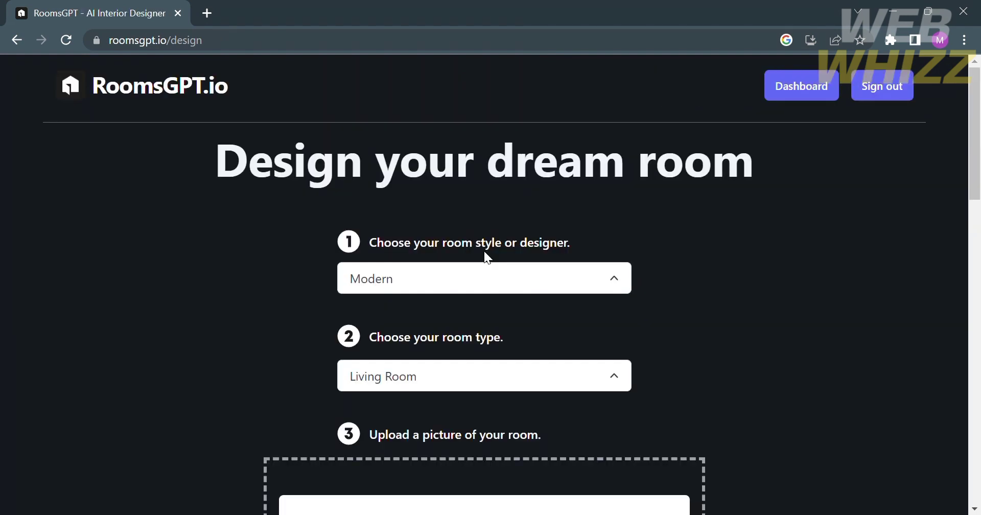
mouse_move(685, 240)
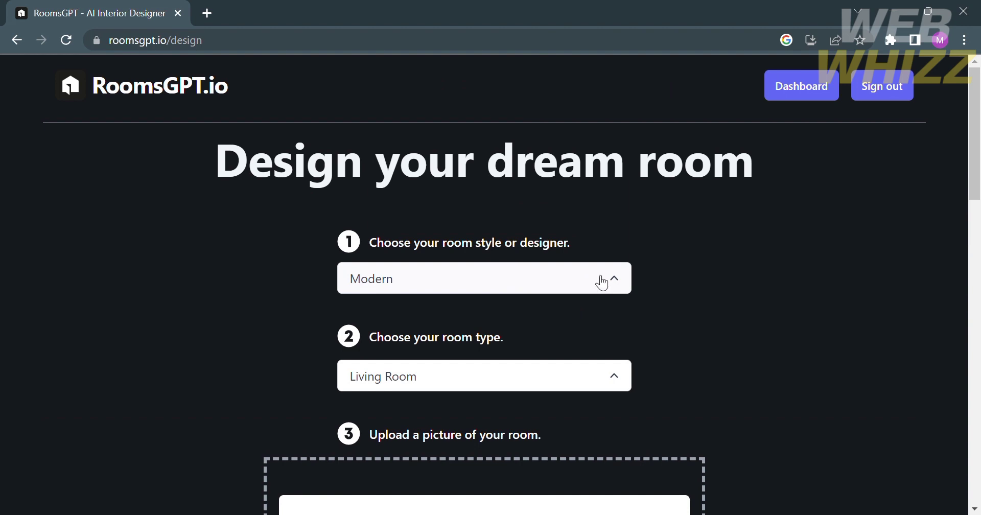
click(483, 279)
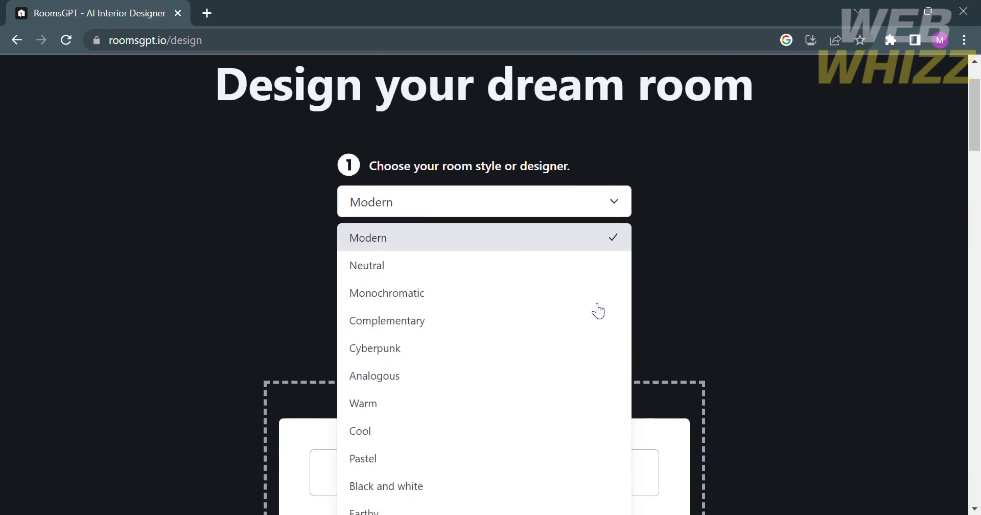
scroll(down, 3)
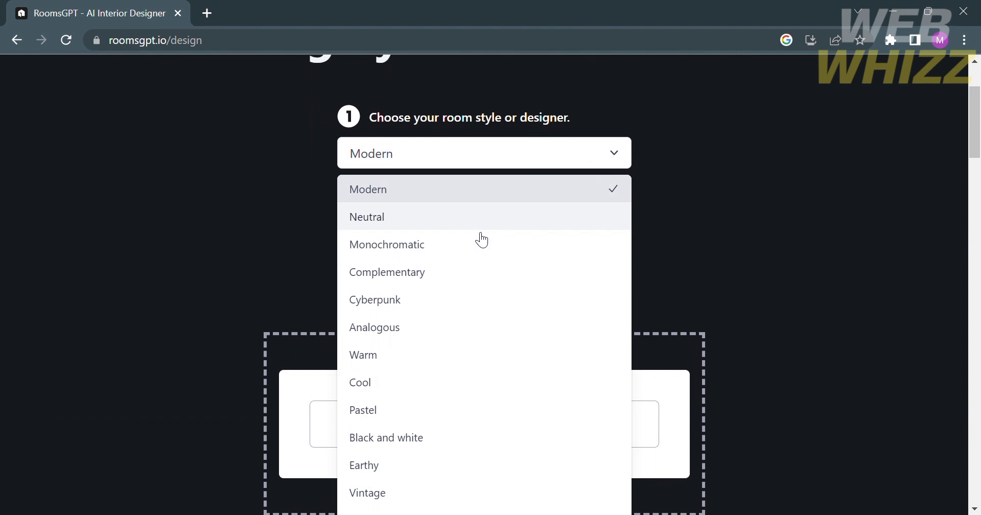
mouse_move(498, 284)
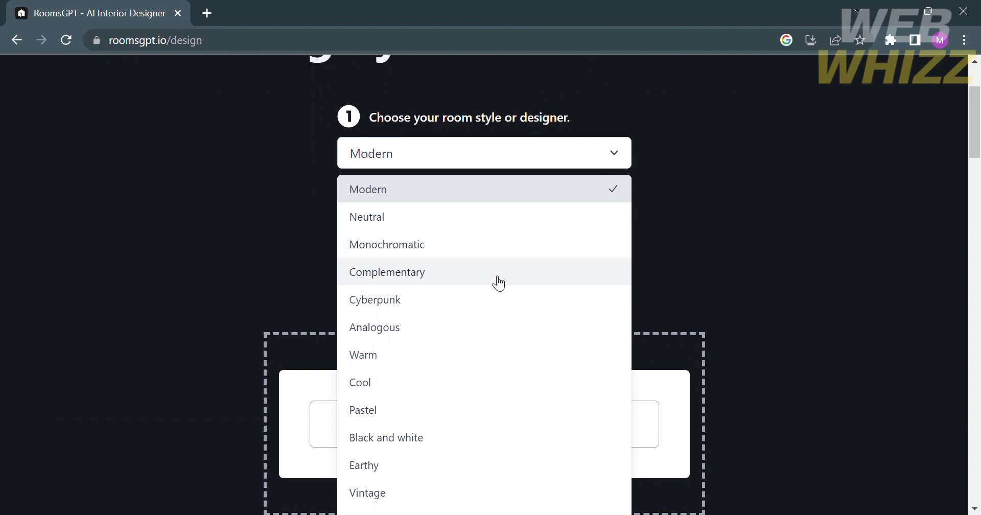
mouse_move(508, 314)
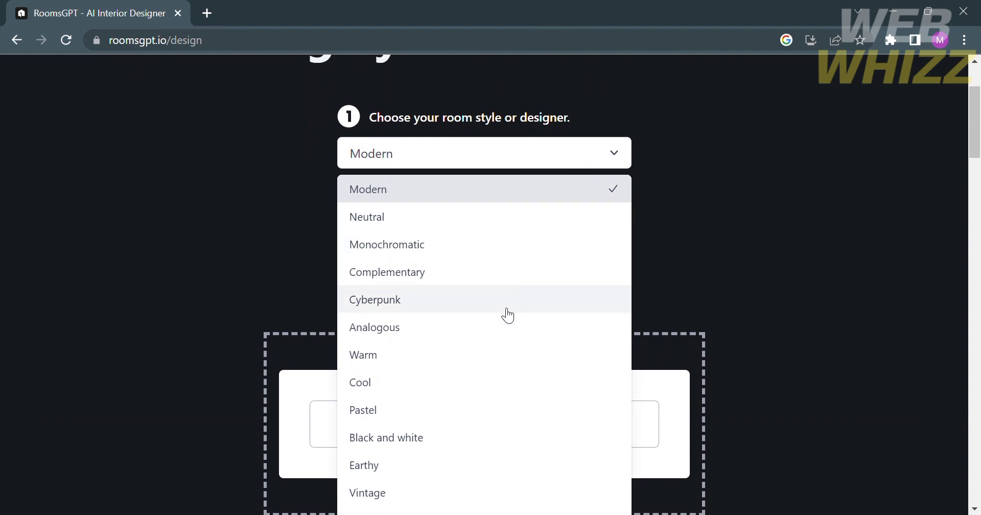
mouse_move(524, 377)
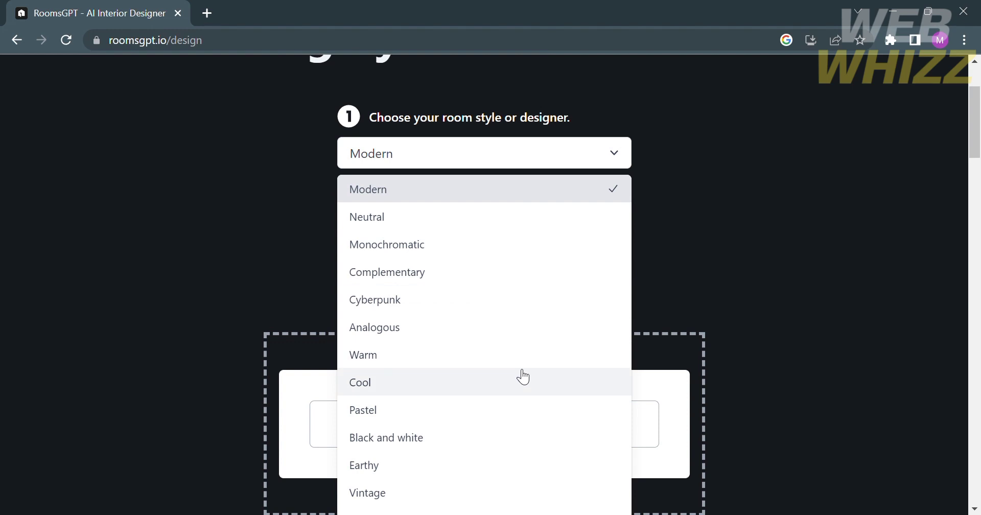
scroll(down, 3)
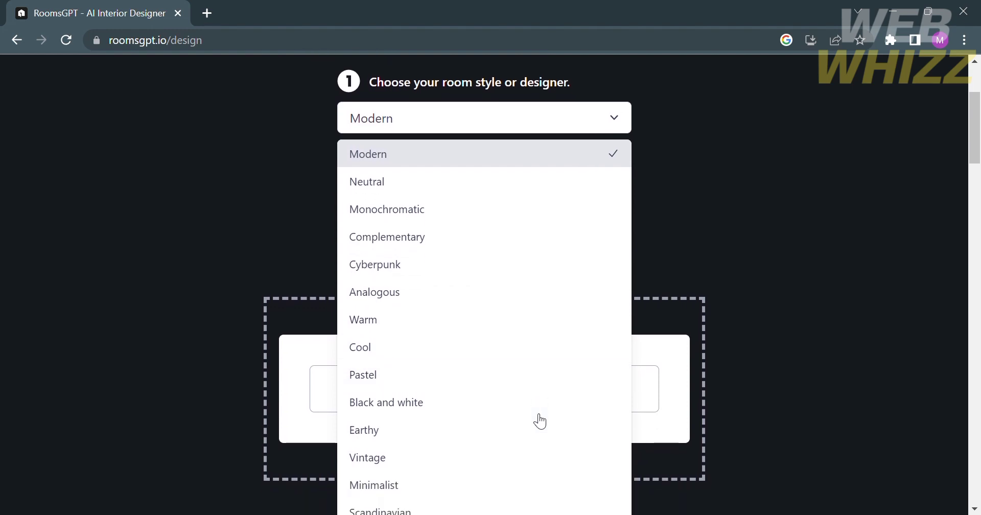
scroll(down, 3)
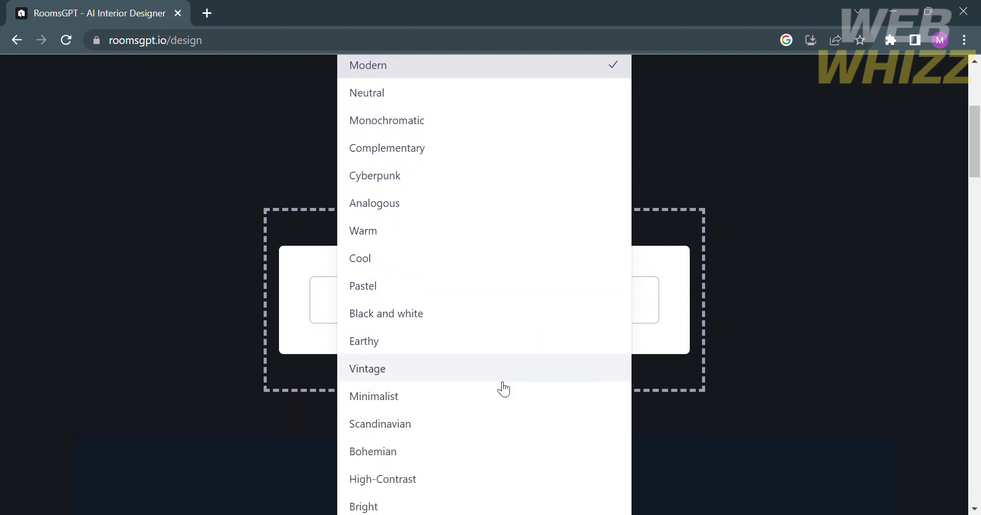
scroll(down, 3)
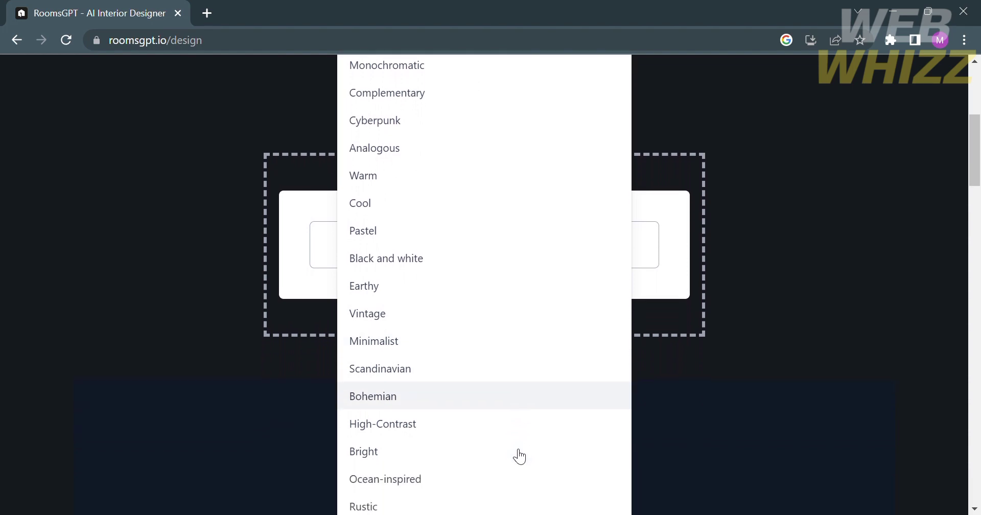
scroll(down, 3)
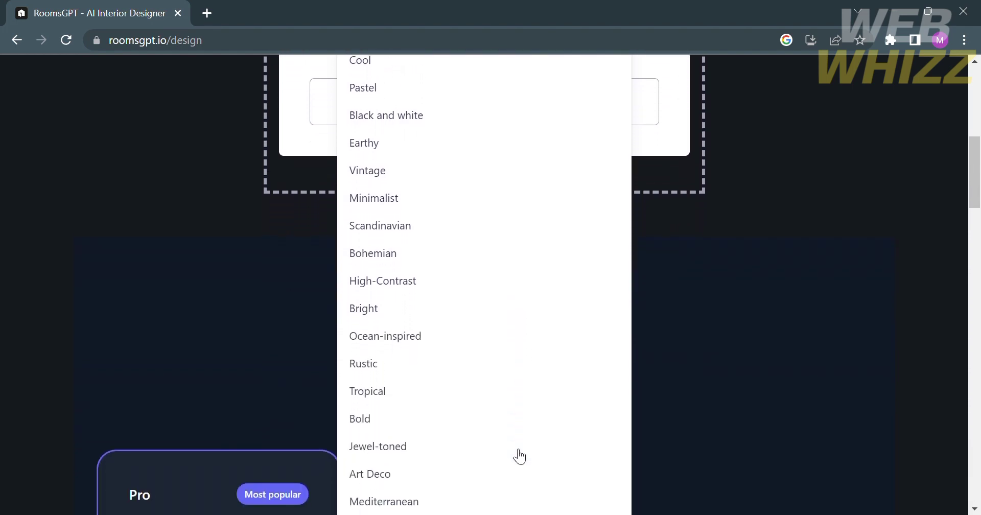
scroll(down, 3)
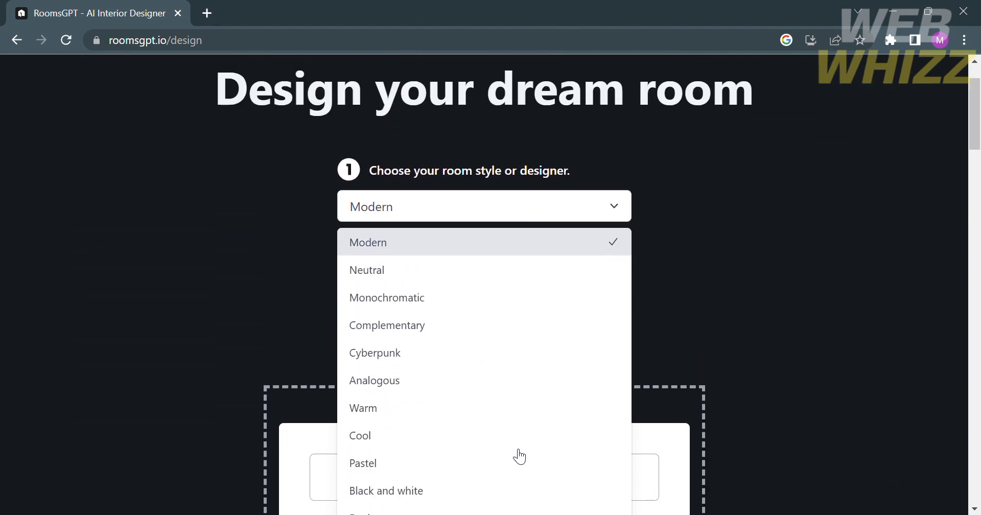
scroll(down, 3)
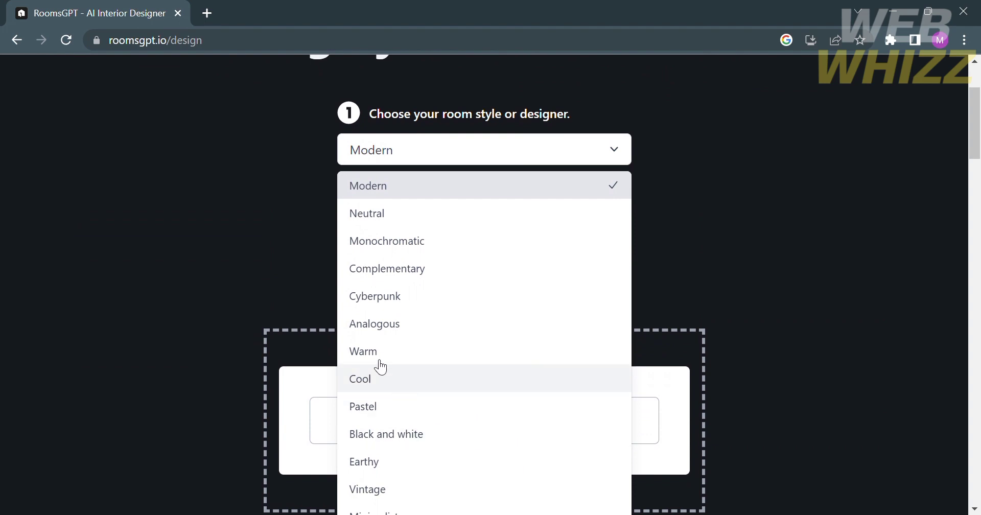
click(364, 352)
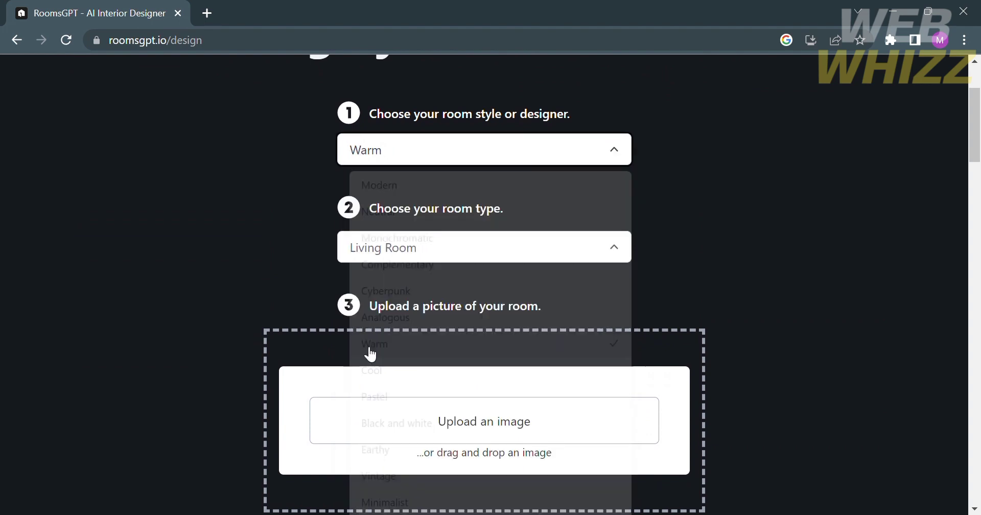
Switch the room type from Living Room to Bedroom, keeping the Warm style.
click(375, 344)
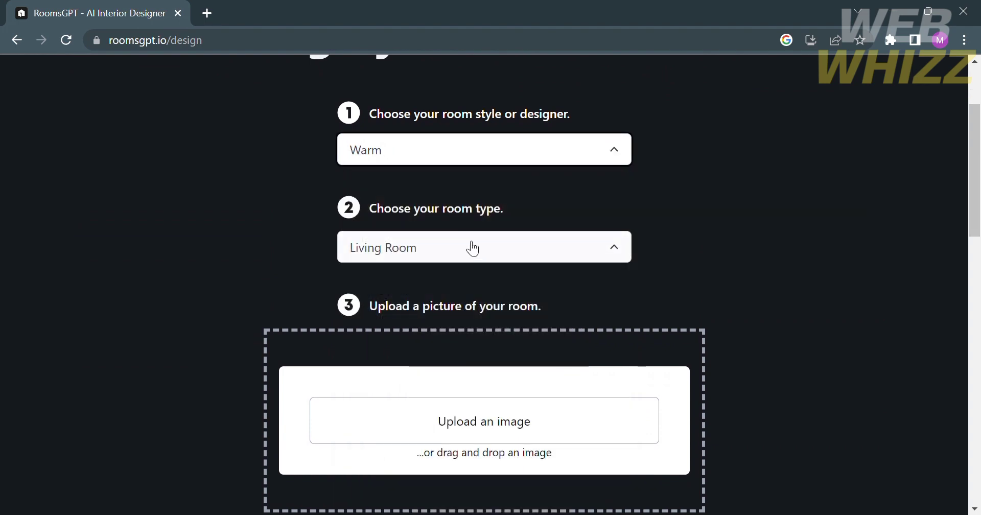
click(473, 247)
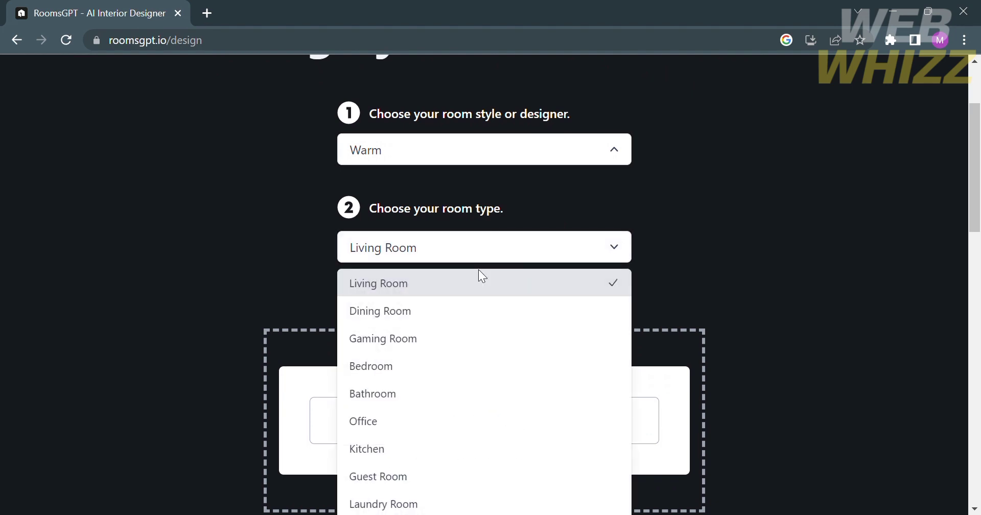
mouse_move(493, 347)
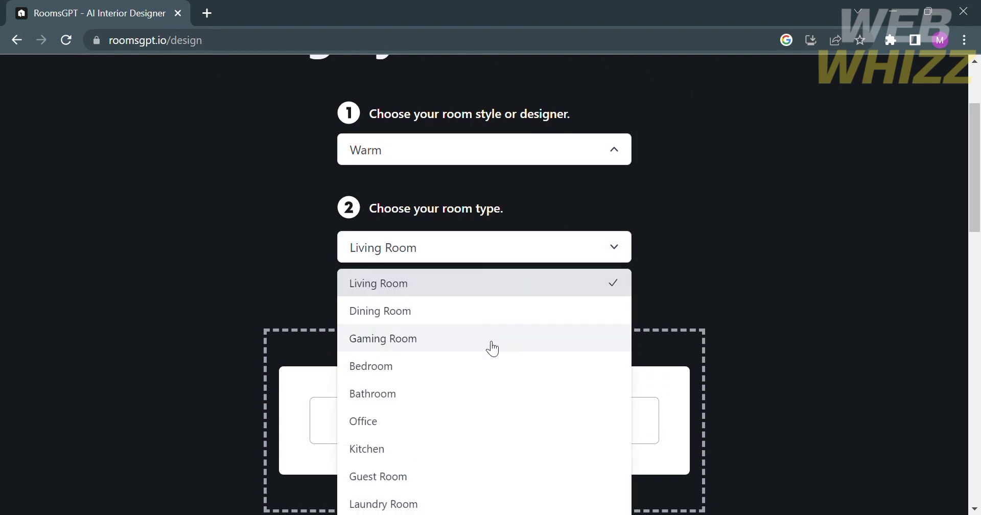
scroll(down, 3)
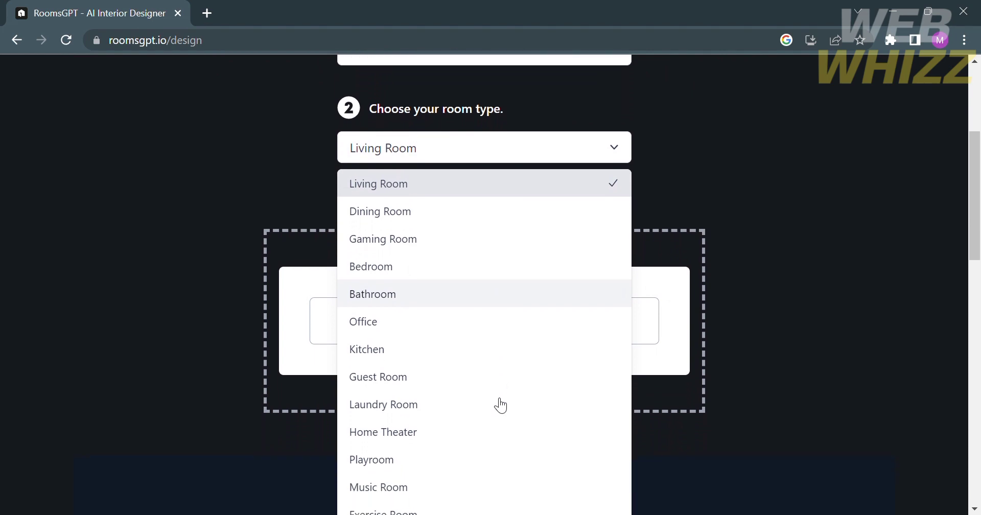
scroll(down, 3)
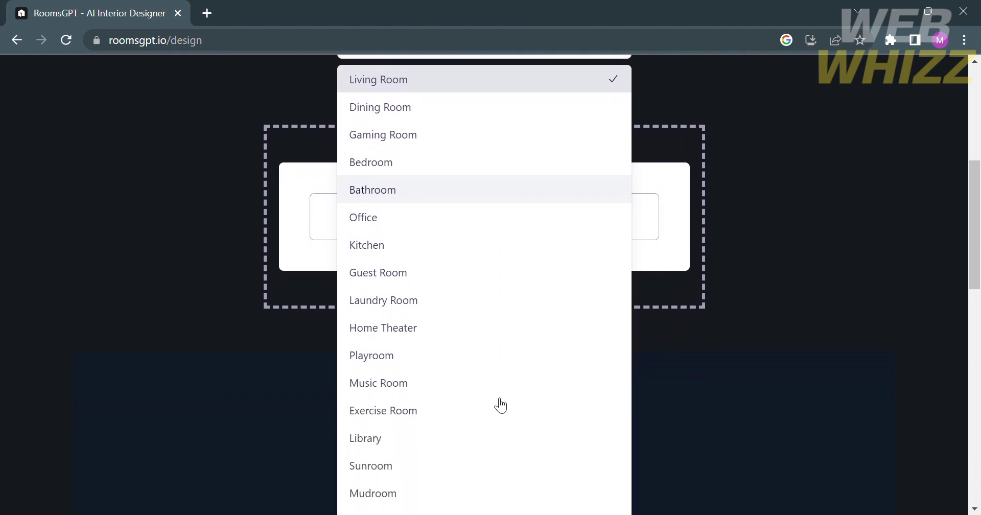
scroll(down, 3)
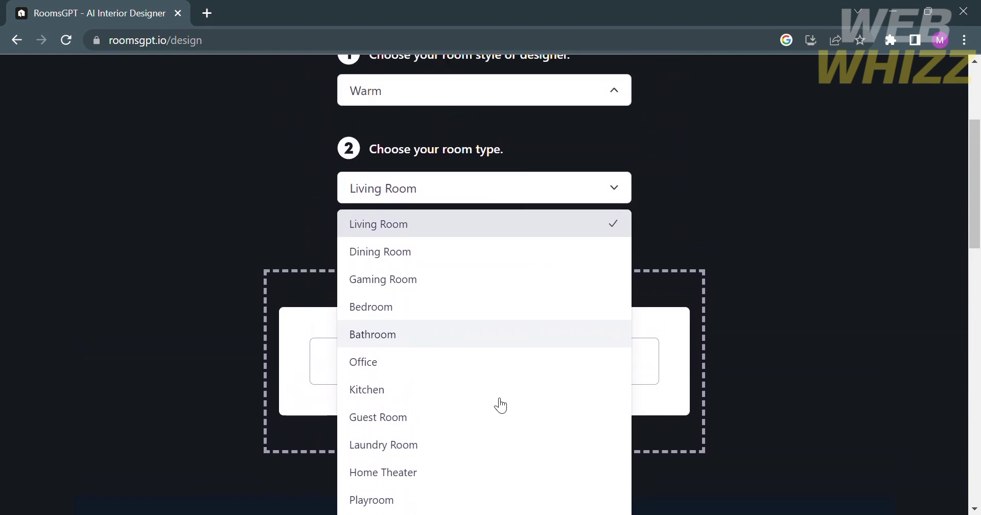
click(371, 307)
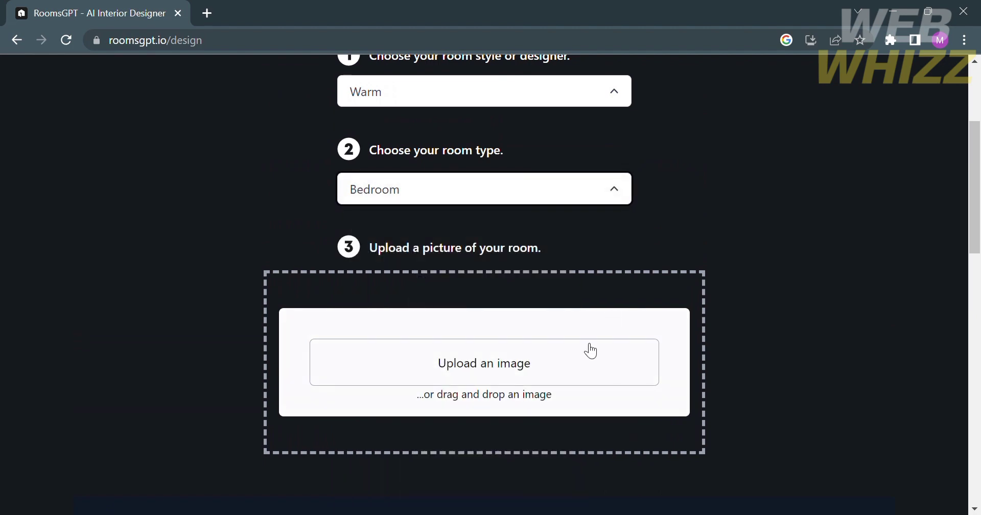
mouse_move(574, 336)
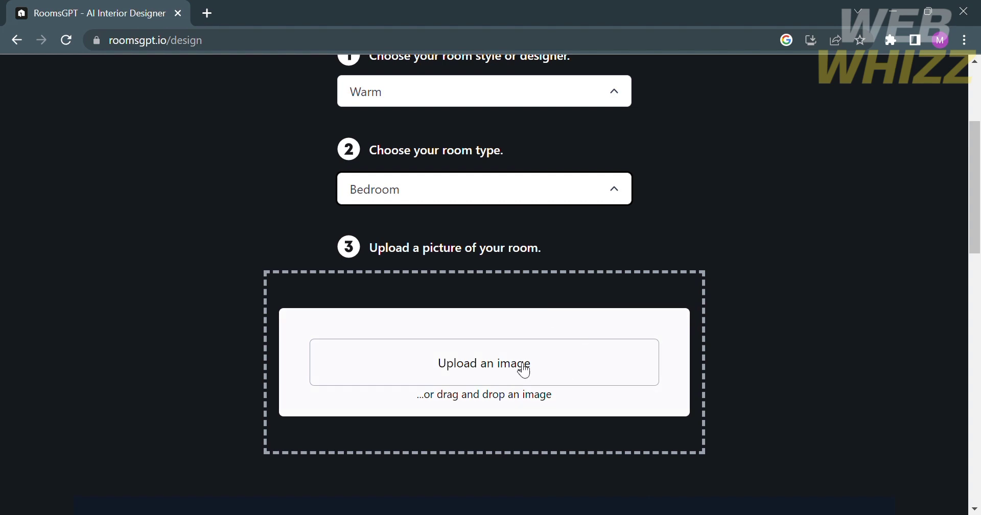
mouse_move(172, 193)
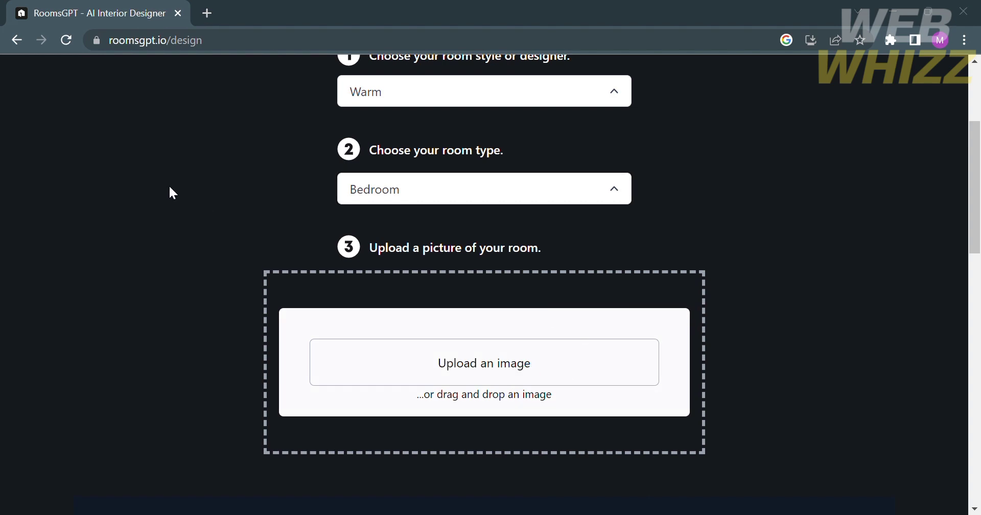
mouse_move(213, 205)
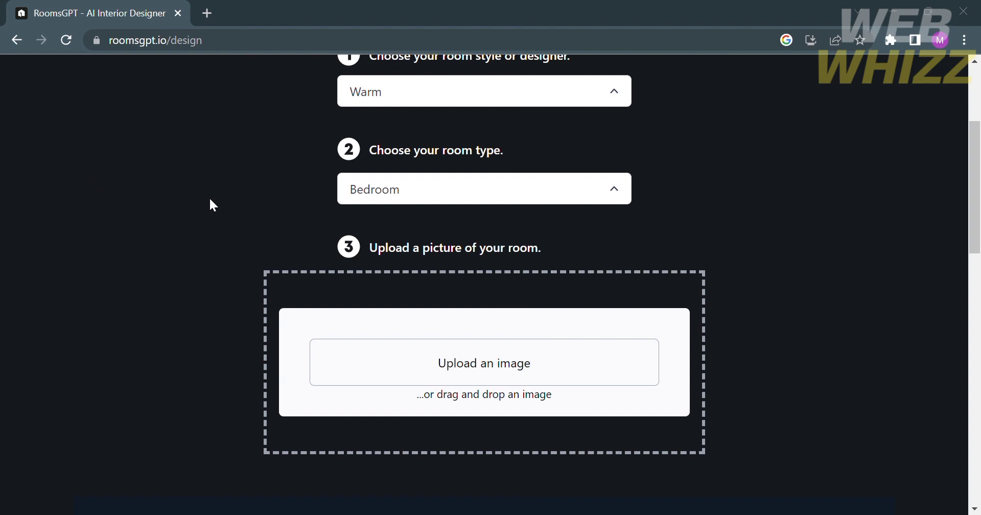
mouse_move(222, 232)
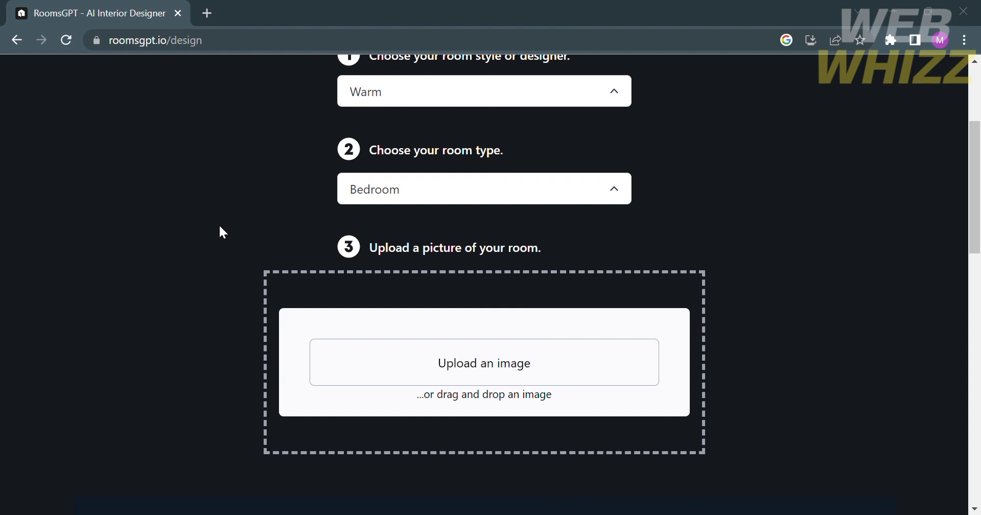
mouse_move(67, 229)
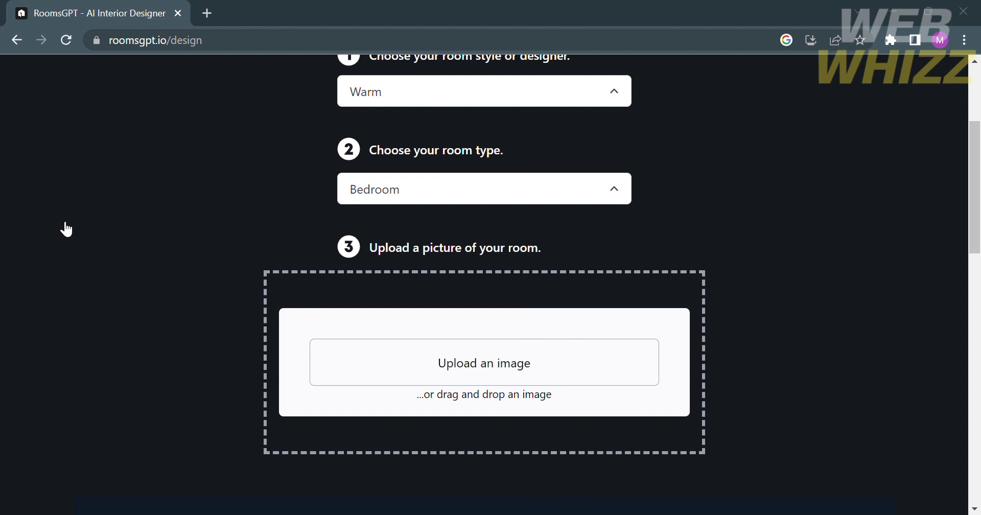
mouse_move(77, 184)
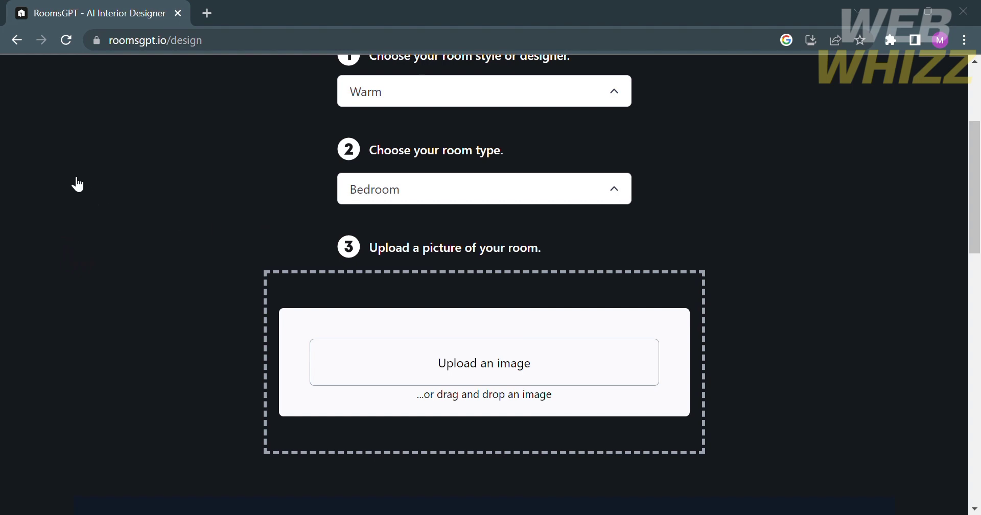
Search Google for bedroom images, save the blue-walled bedroom as Bedroom.jpg, and return to RoomsGPT.
click(207, 13)
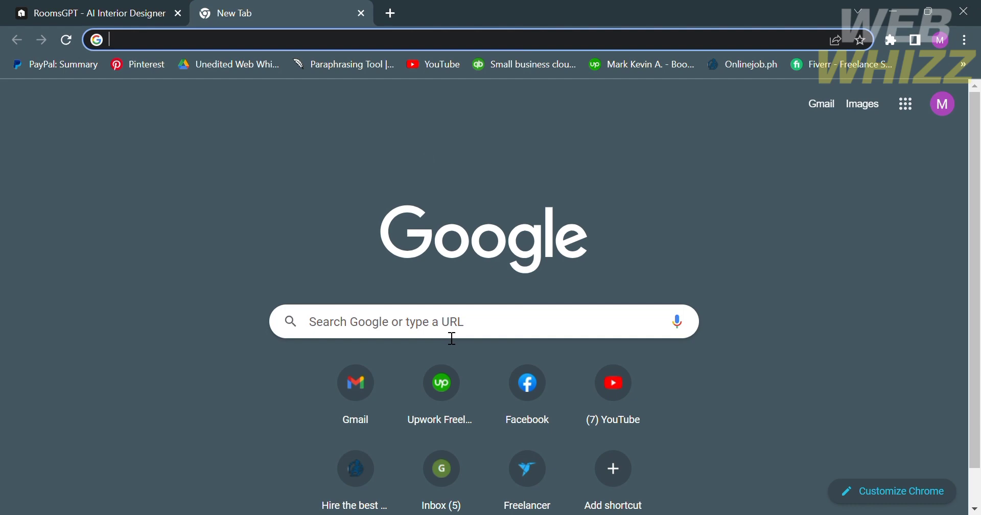
text(bedf)
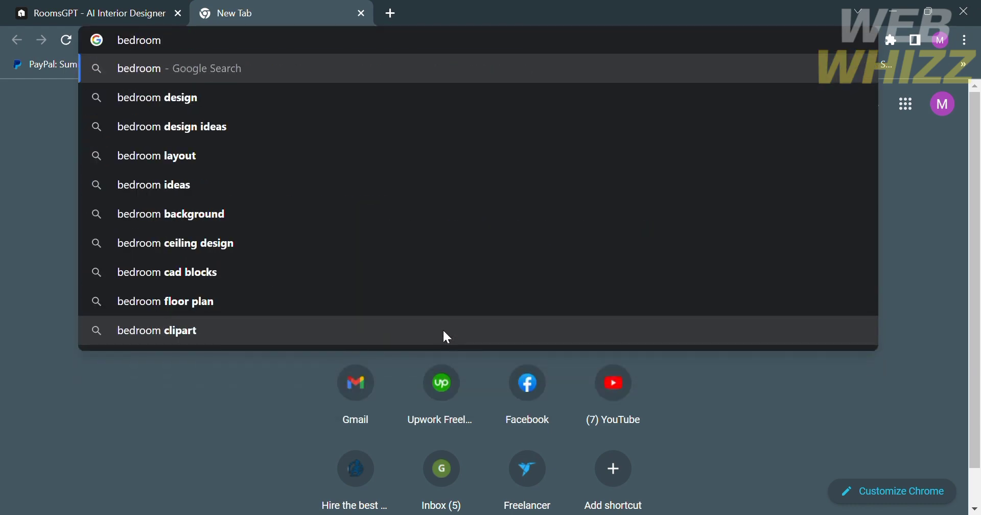
click(157, 97)
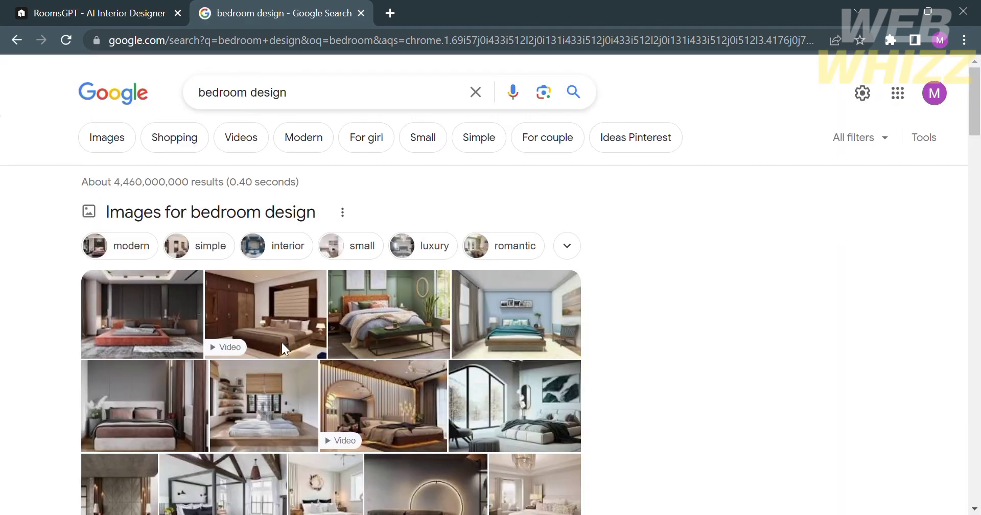
click(515, 315)
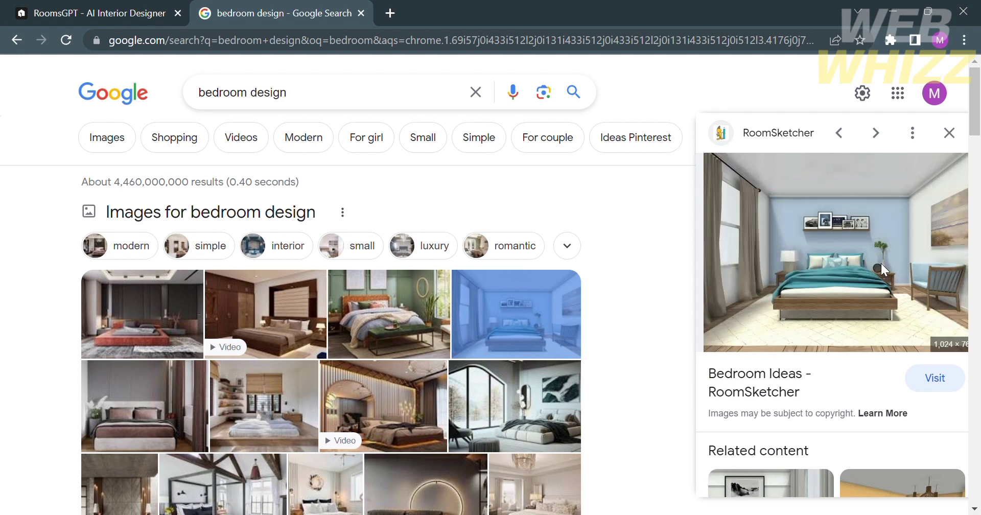
mouse_move(785, 156)
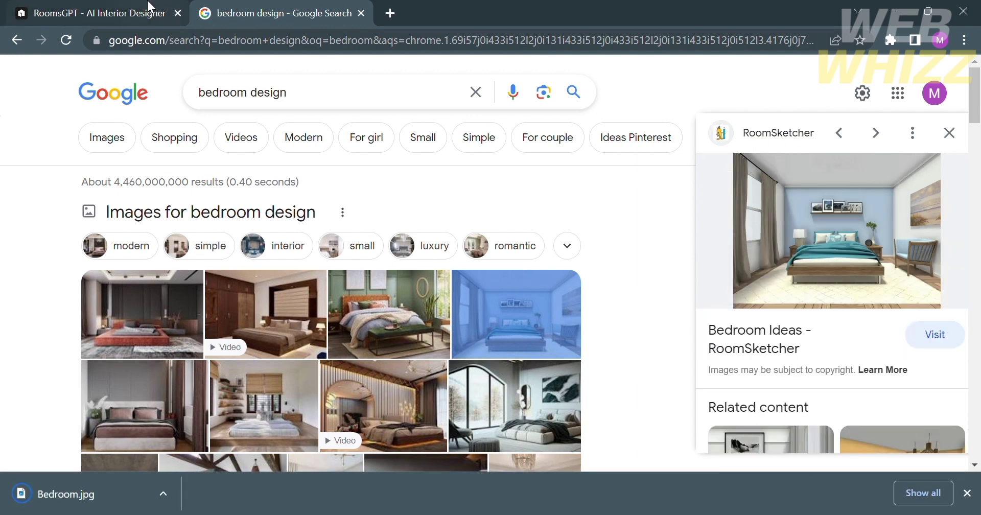
click(87, 13)
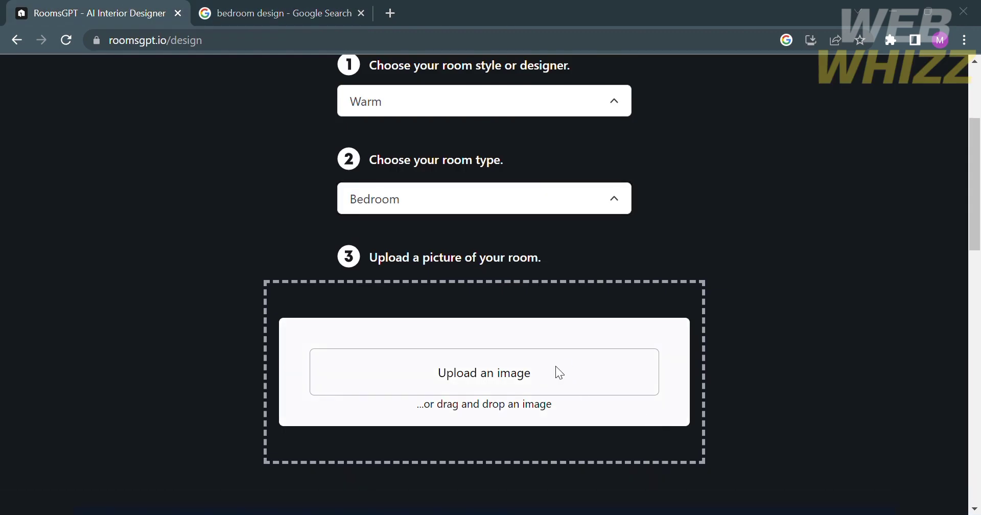
Upload Bedroom.jpg as the original room and browse the generated warm-style bedrooms.
click(484, 373)
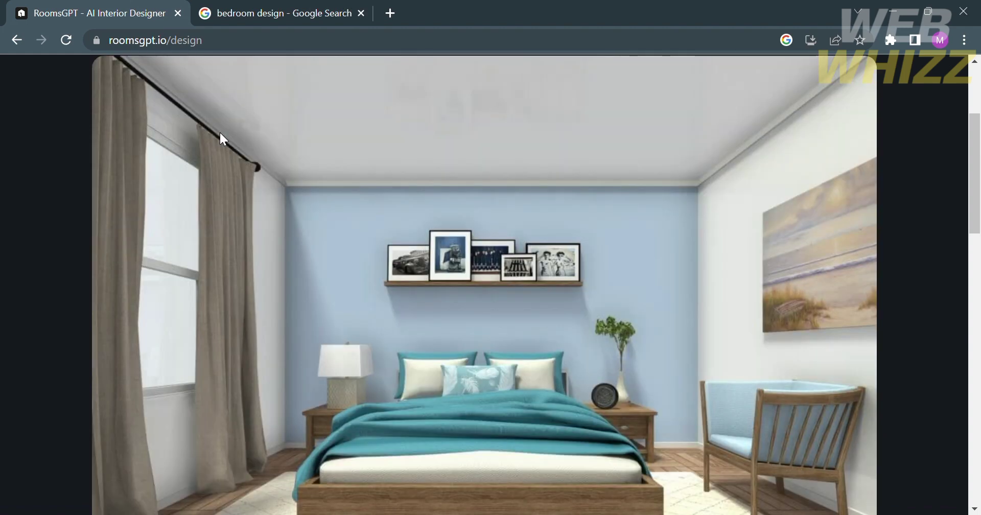
scroll(down, 3)
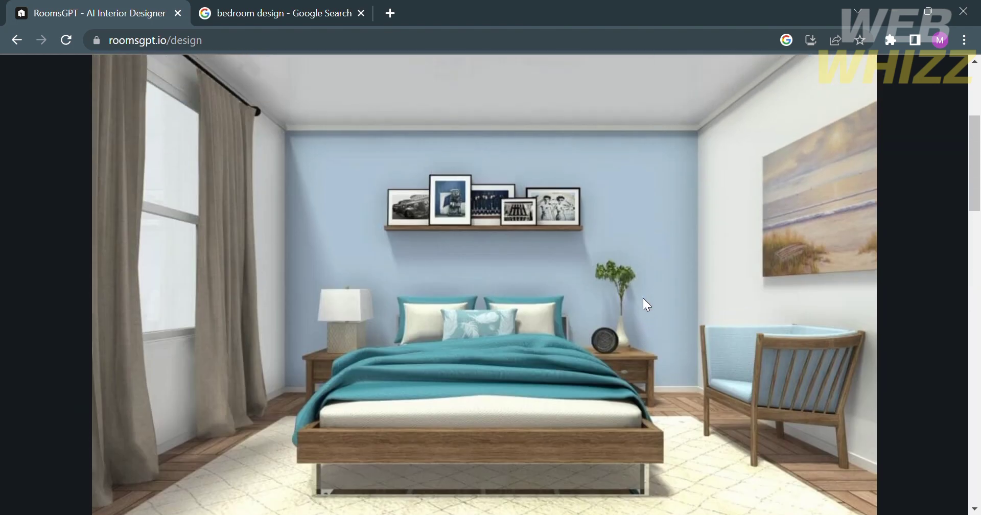
scroll(down, 3)
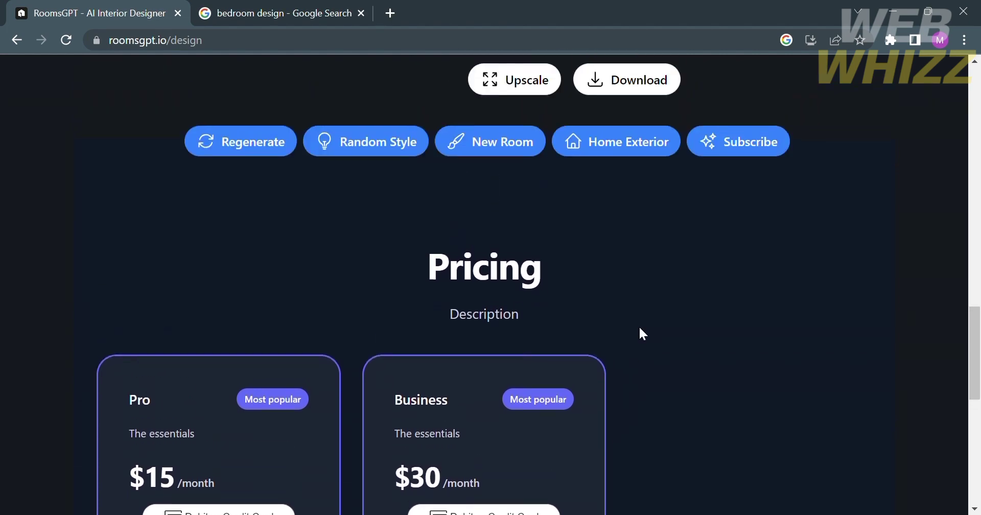
scroll(up, 3)
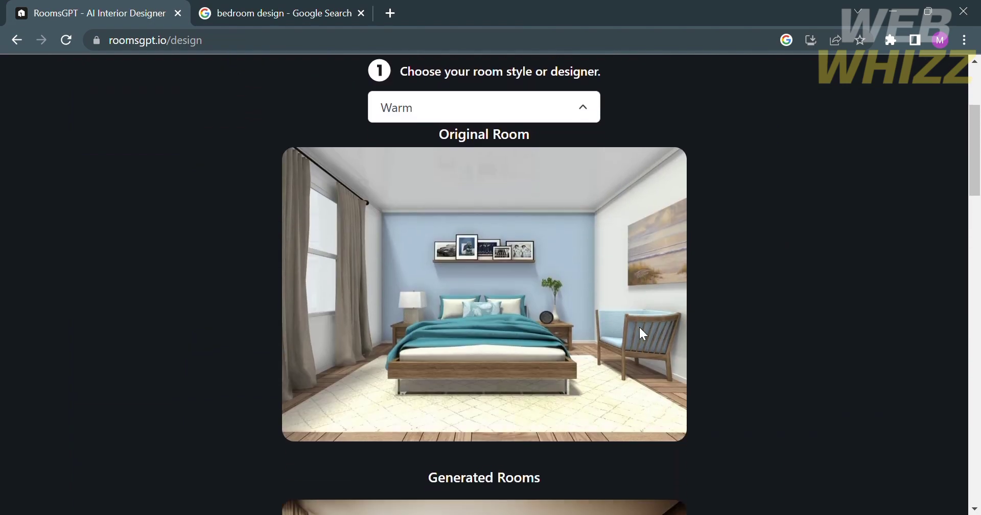
Scroll through the generated rooms to review the upscaled first warm-style bedroom.
scroll(down, 3)
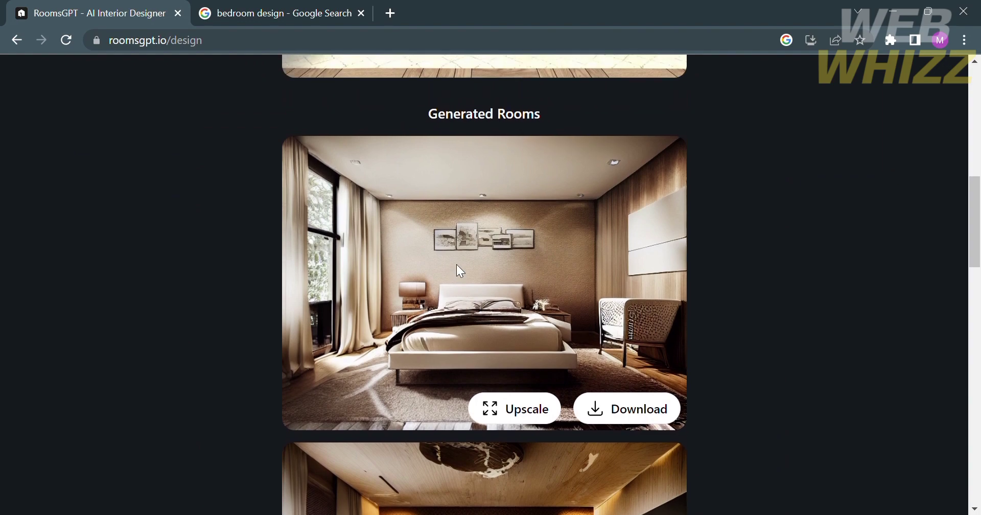
scroll(down, 3)
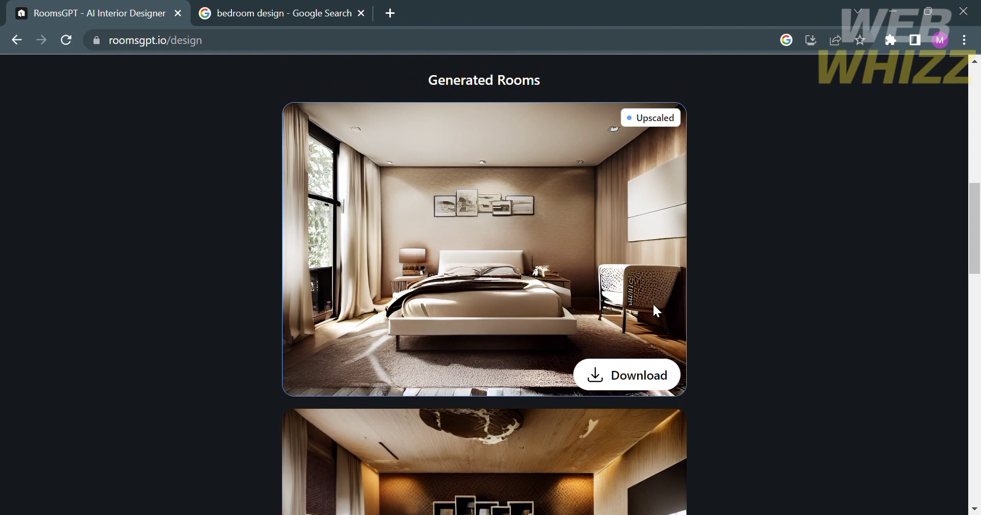
scroll(down, 3)
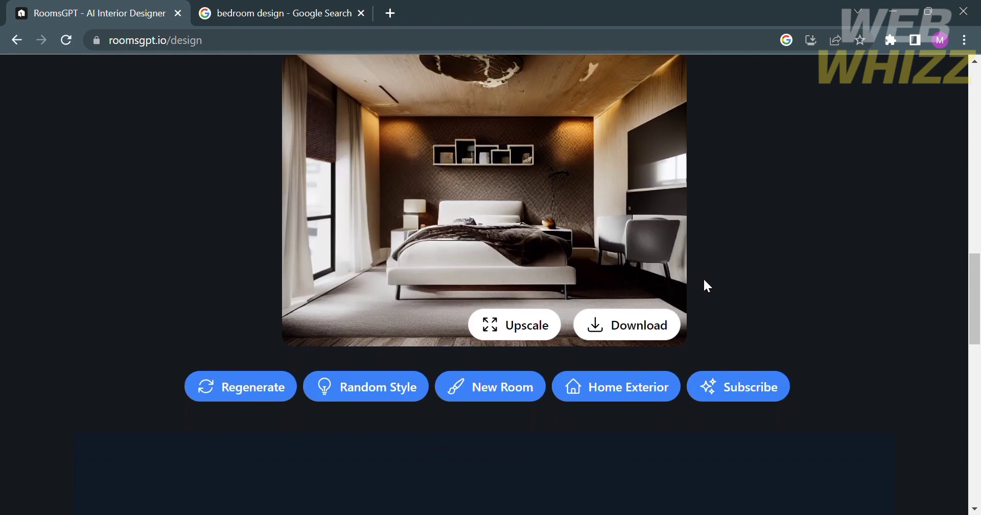
scroll(down, 3)
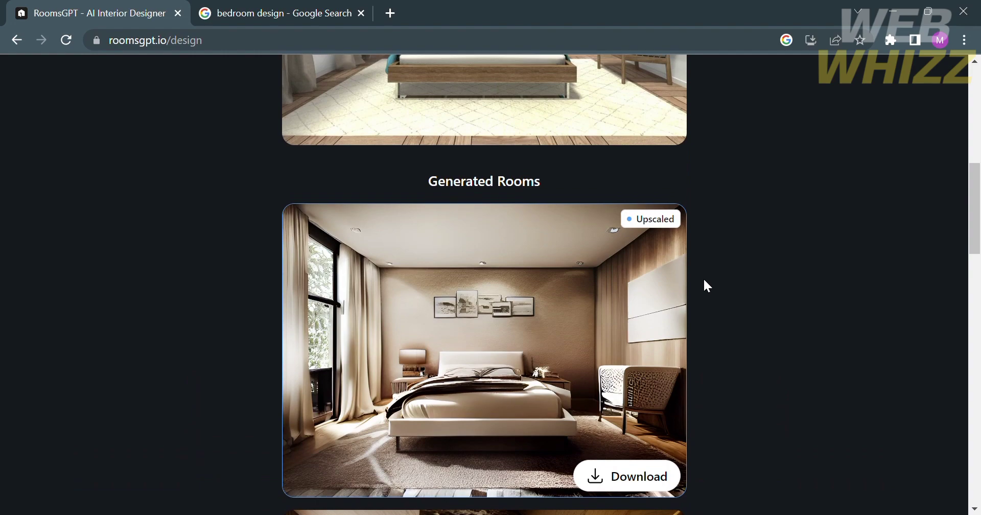
scroll(down, 3)
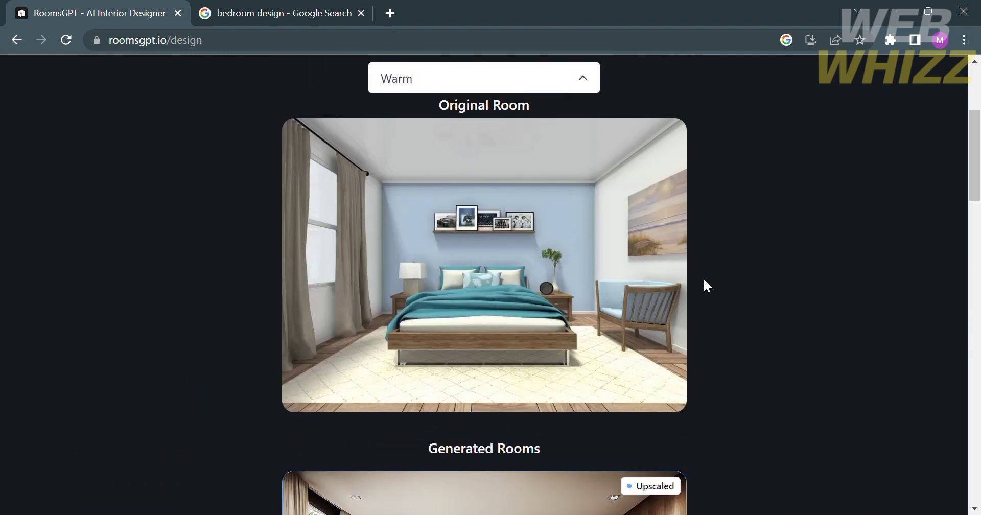
scroll(down, 3)
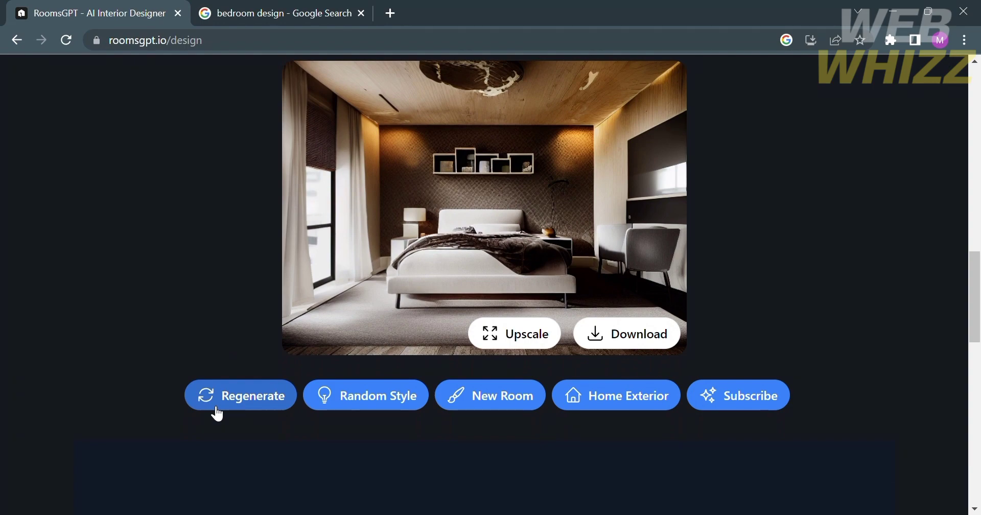
Regenerate the warm-style redesigns and scroll to the new ornate and gold-ceiling bedrooms.
click(241, 395)
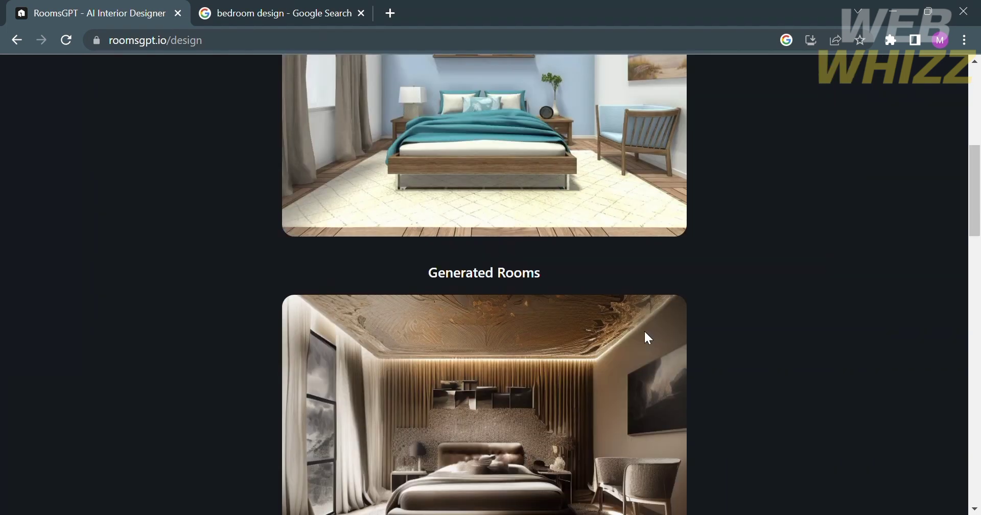
scroll(down, 3)
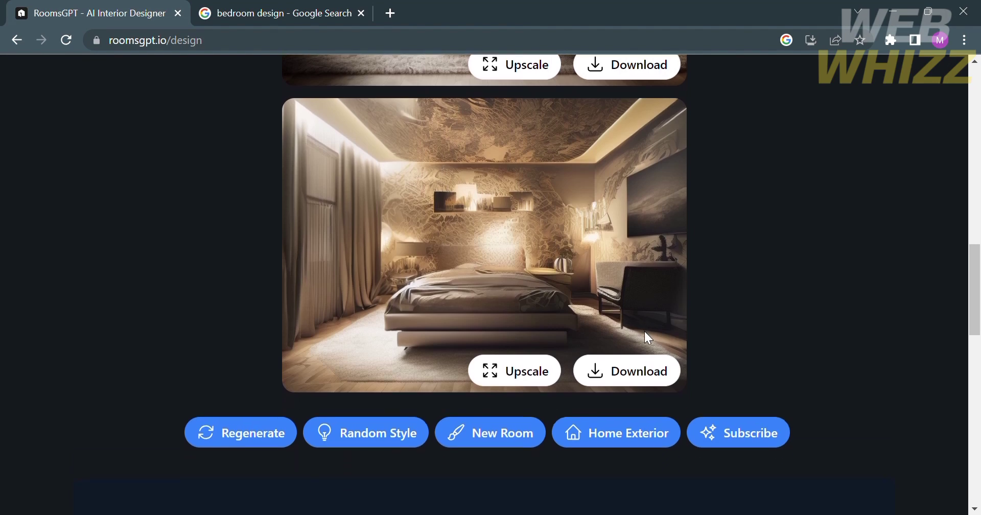
mouse_move(512, 474)
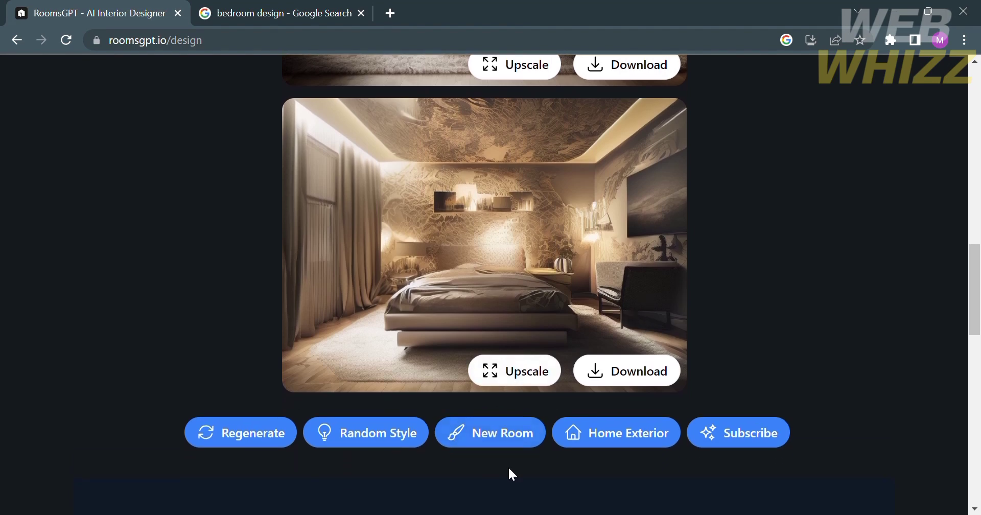
mouse_move(705, 514)
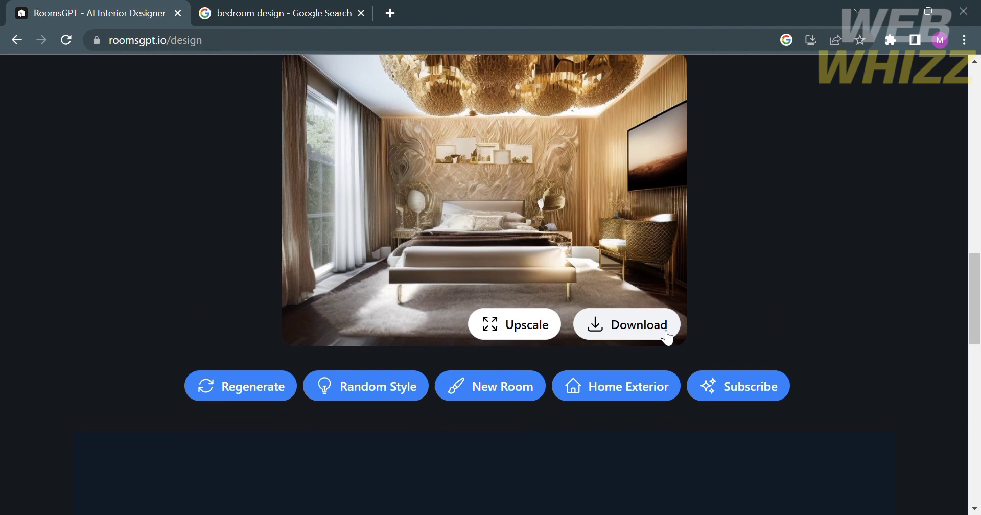
mouse_move(647, 329)
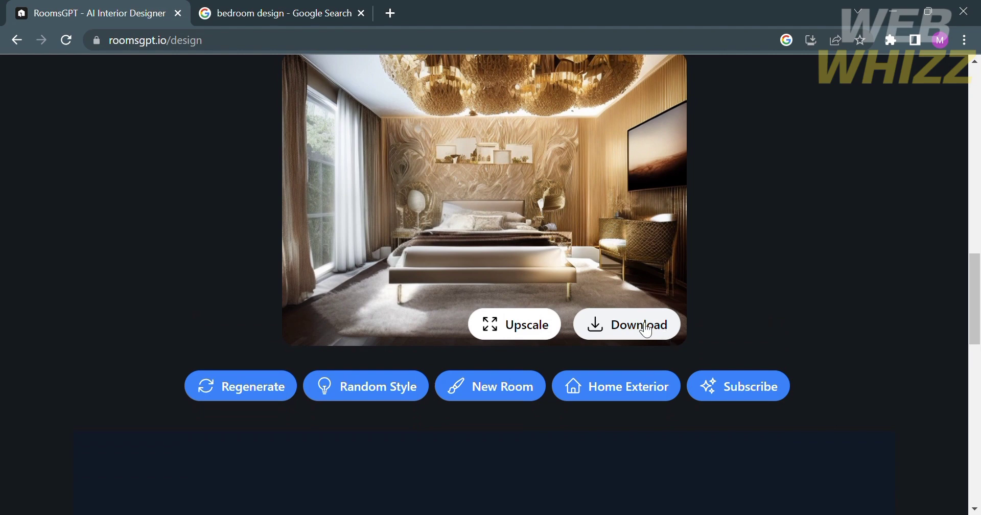
mouse_move(643, 411)
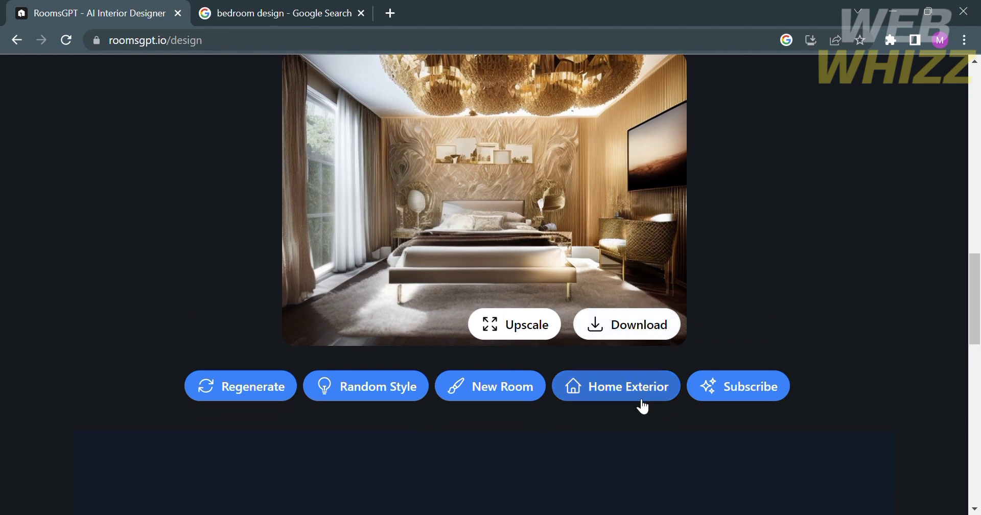
Save the gold-ceiling bedroom redesign as Bedroom-new.png.
click(627, 325)
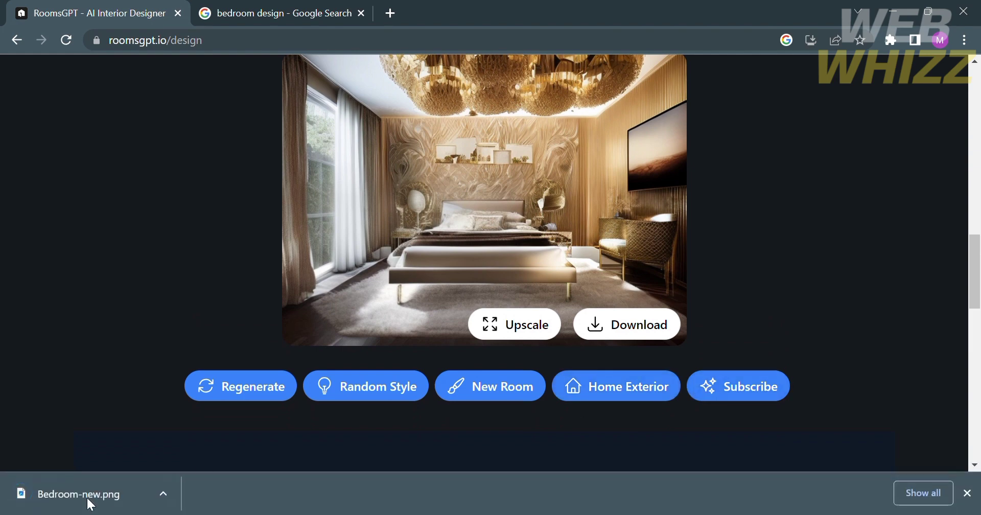
mouse_move(407, 438)
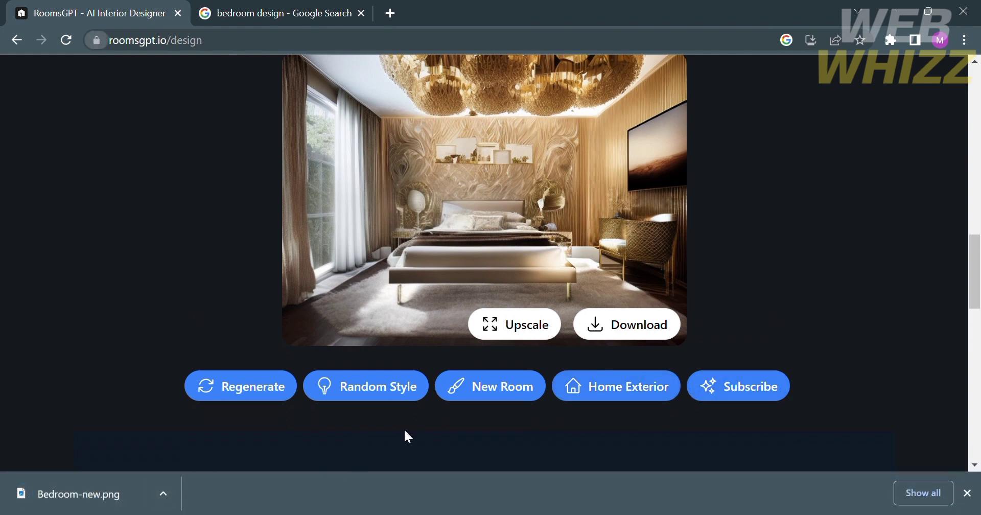
mouse_move(318, 67)
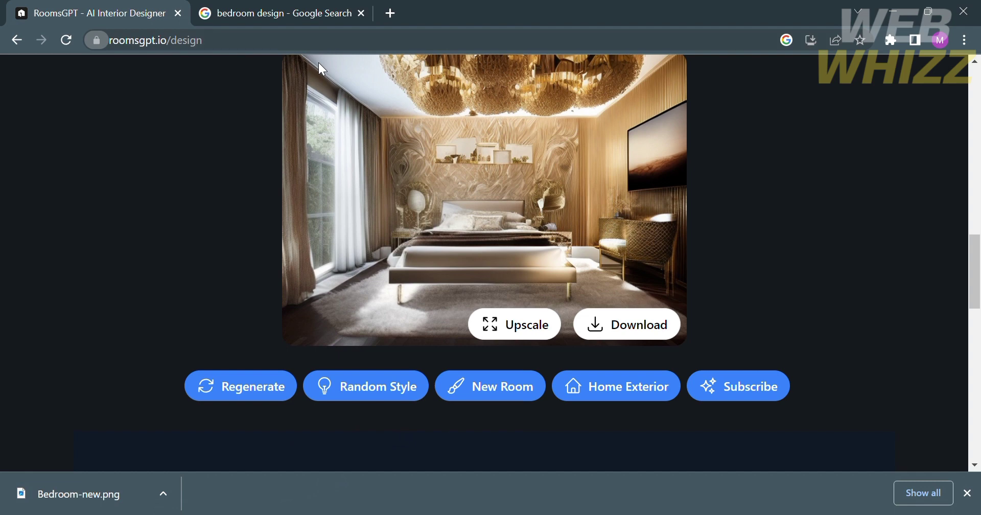